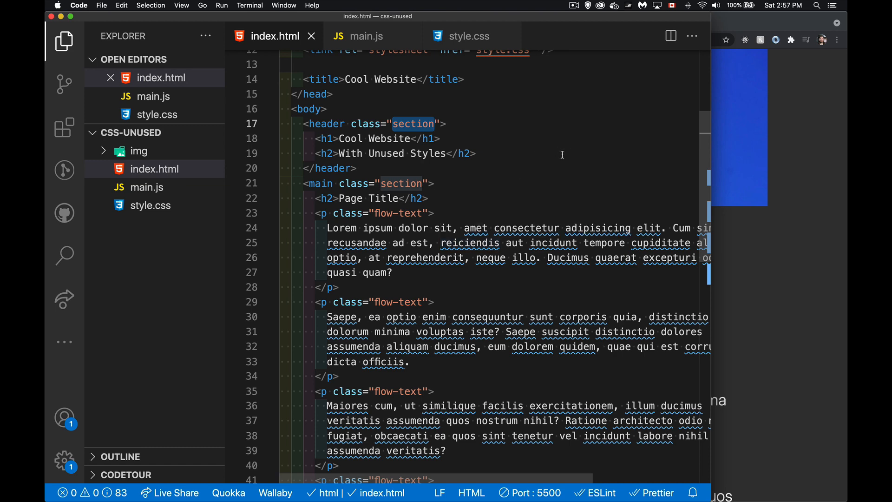
Scroll through index.html down to the script tags at the bottom
scroll("up", 3)
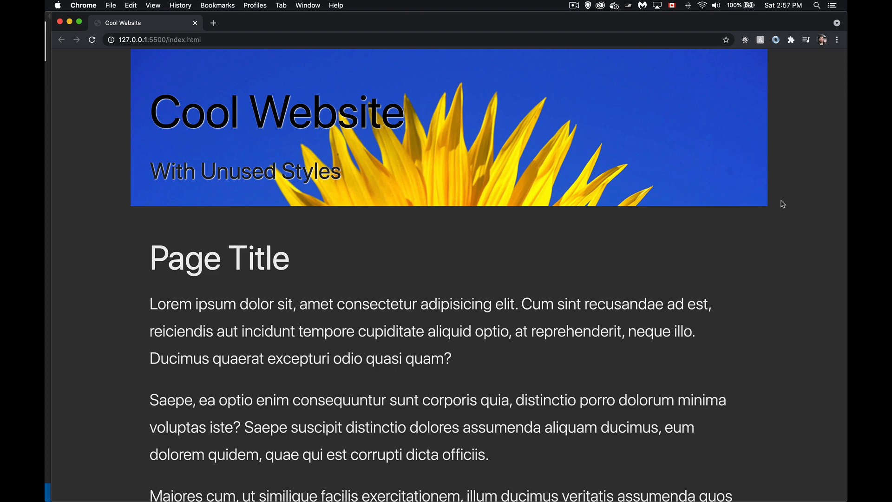
scroll("down", 3)
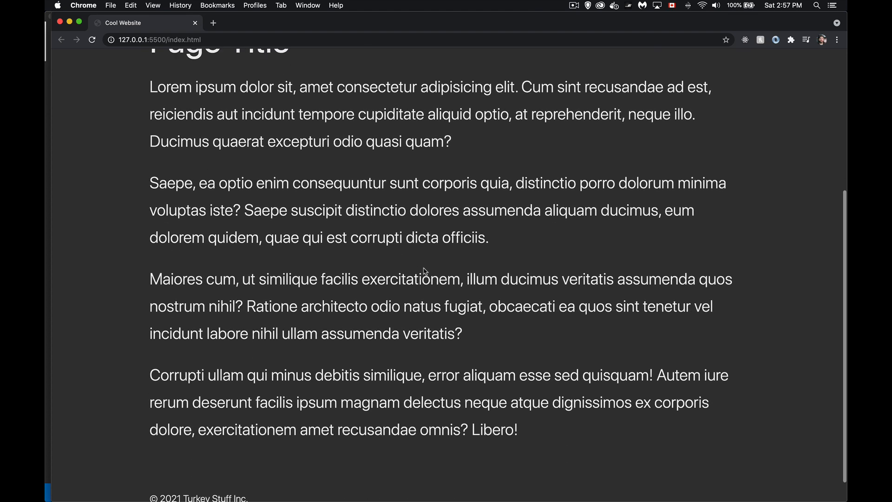
scroll("down", 3)
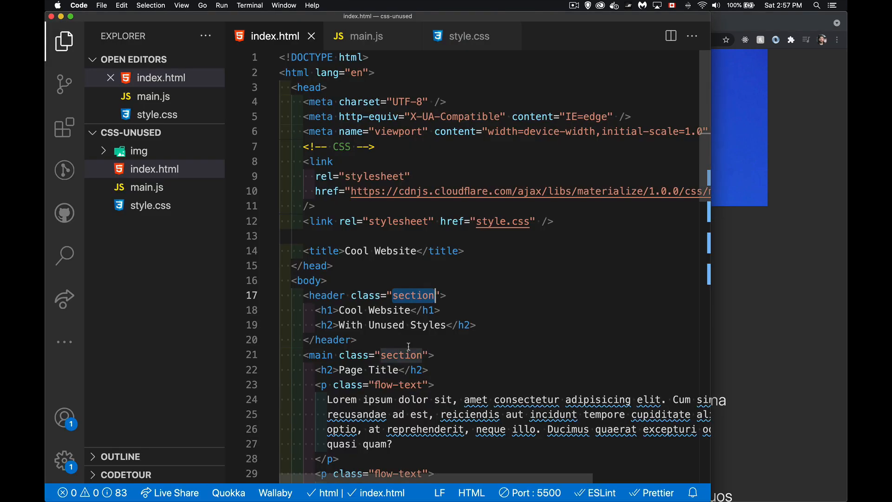
mouse_move(545, 203)
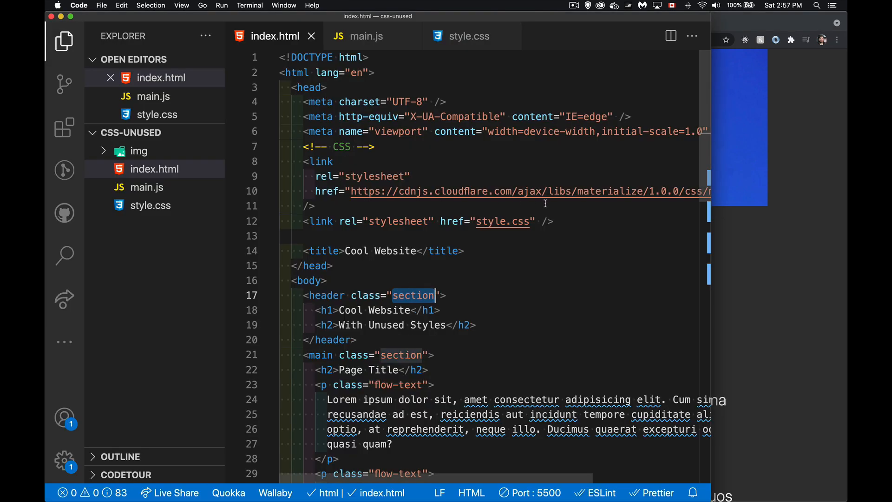
mouse_move(657, 205)
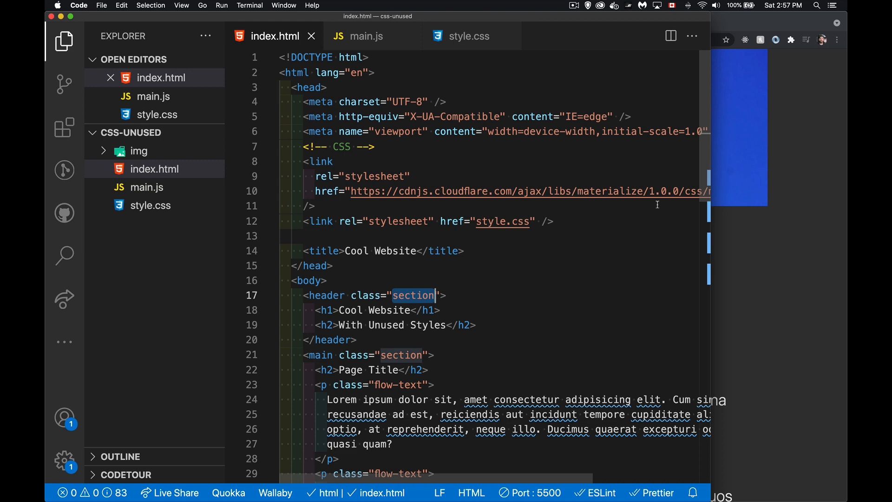
scroll("down", 3)
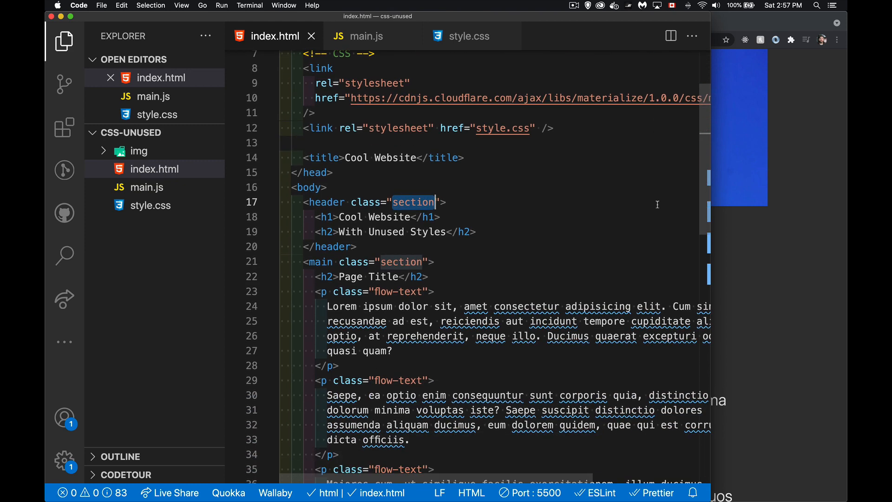
mouse_move(381, 301)
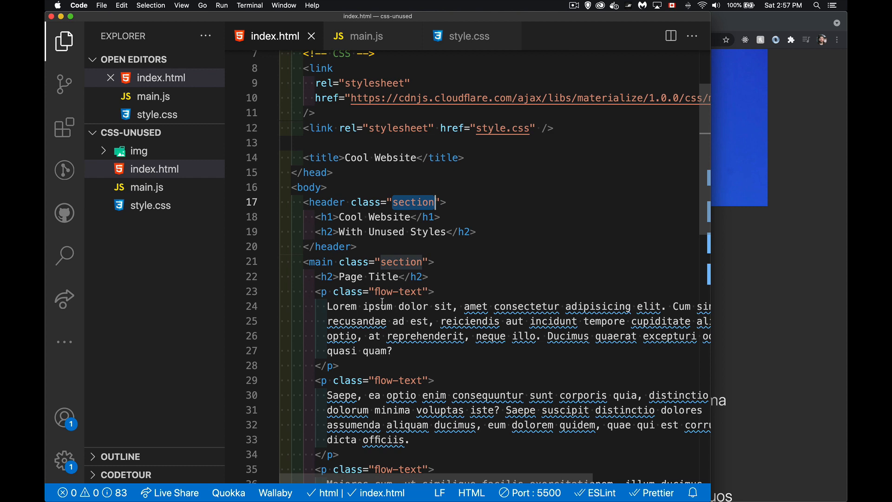
mouse_move(441, 410)
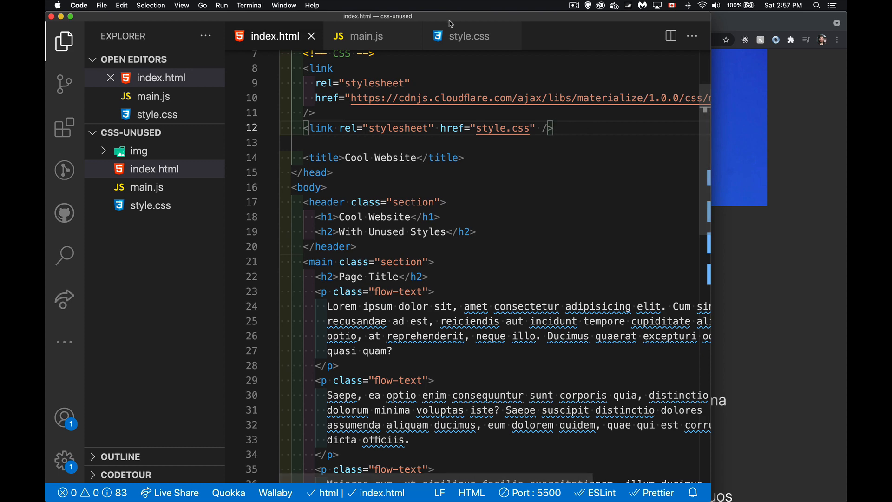
Browse style.css, then bring up main.js with its DOMContentLoaded listener and logging functions
left_click(469, 36)
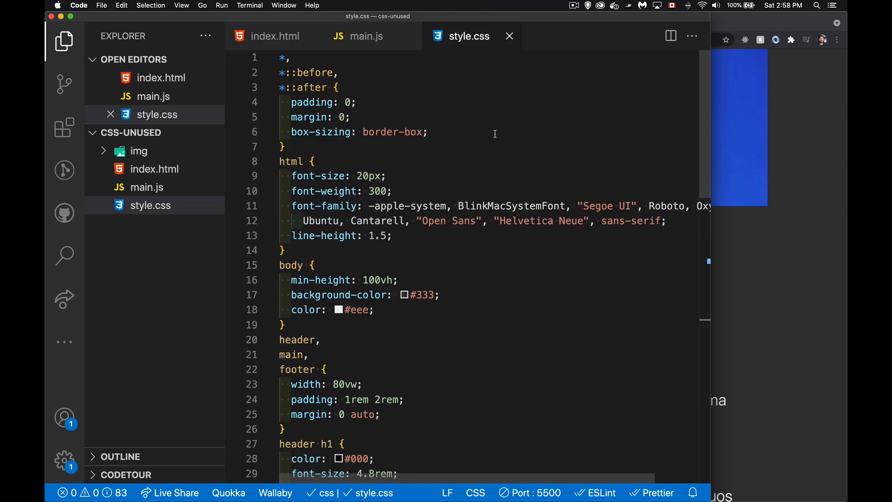
scroll("down", 3)
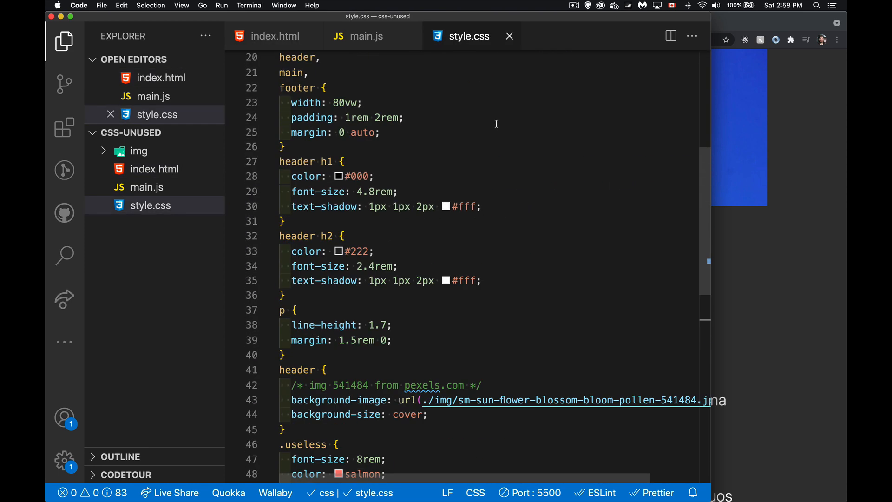
scroll("down", 3)
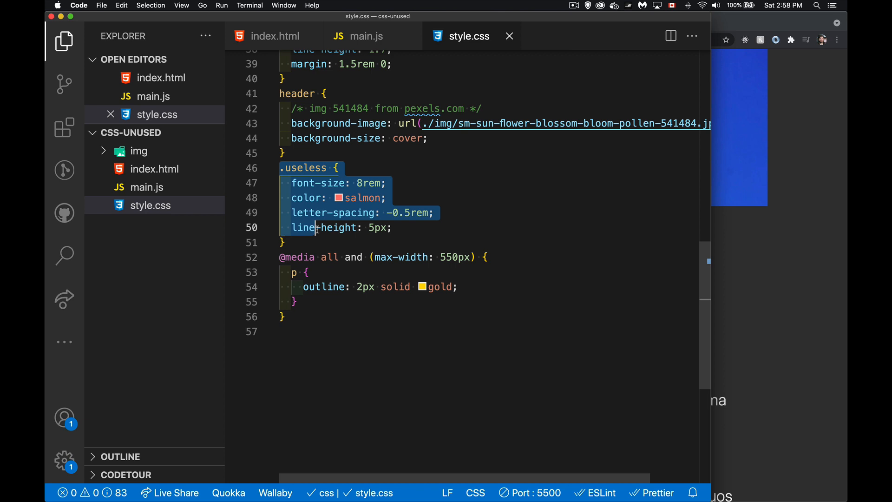
mouse_move(336, 247)
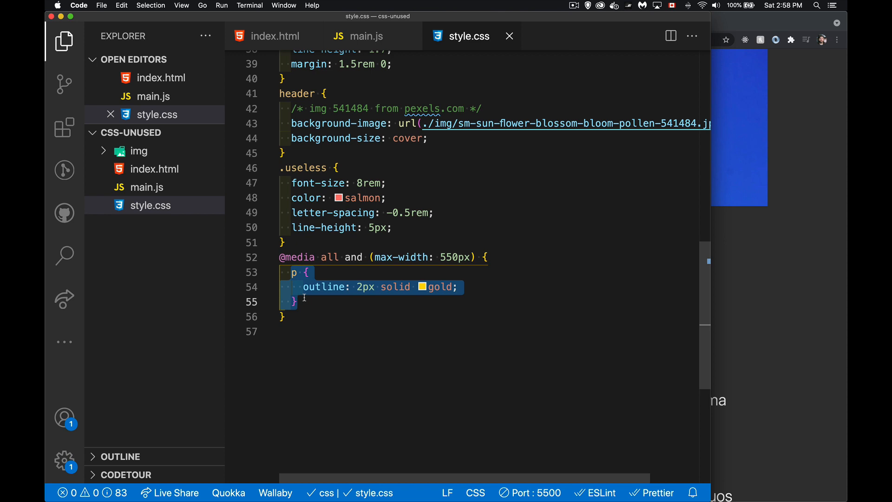
left_click(275, 35)
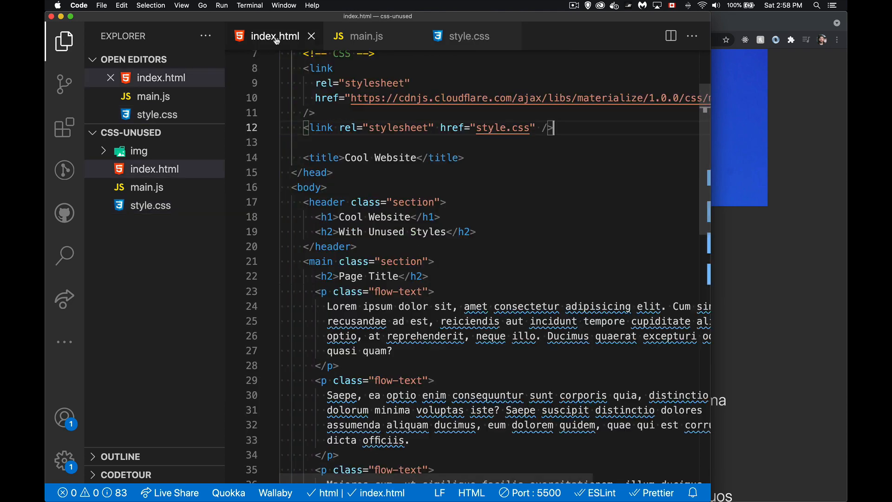
scroll("down", 3)
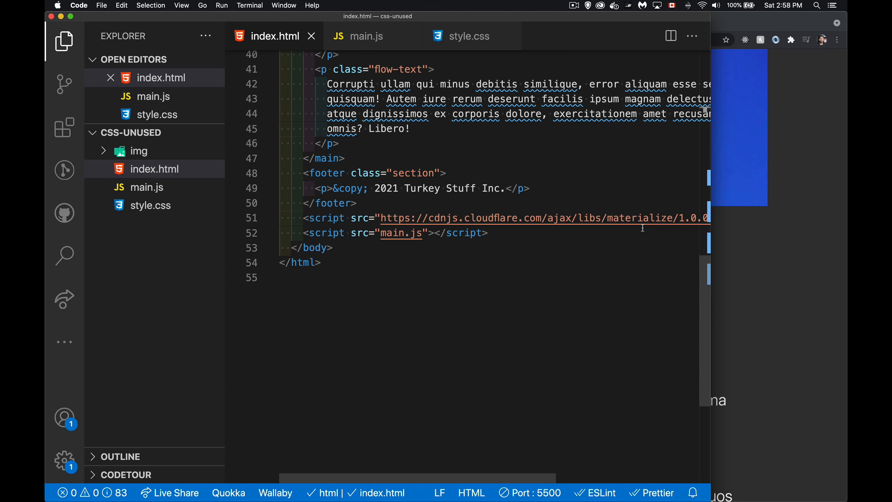
mouse_move(369, 256)
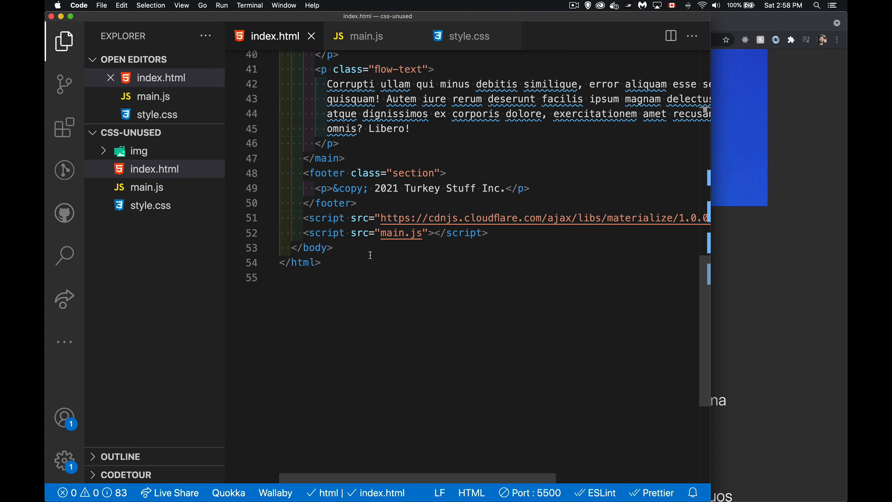
left_click(365, 36)
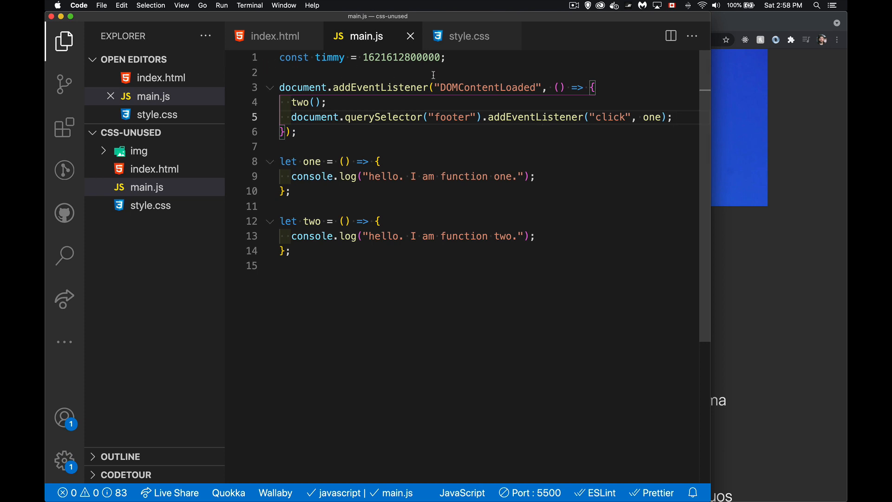
mouse_move(400, 68)
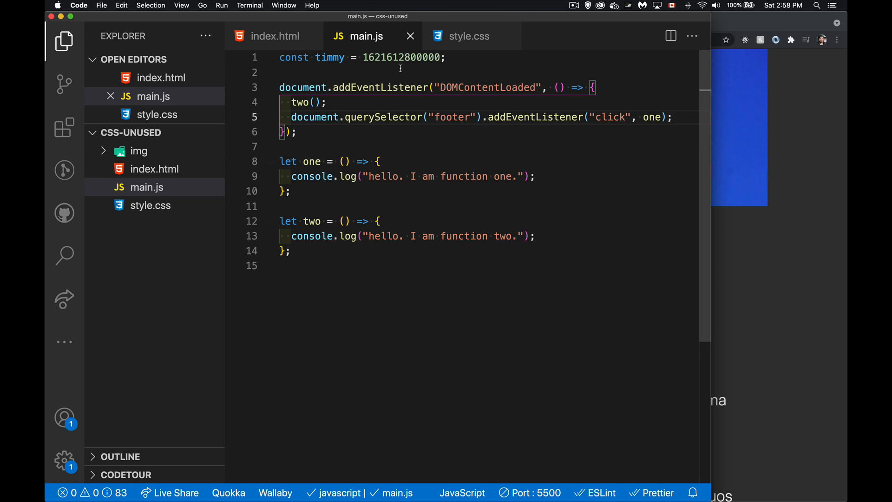
mouse_move(501, 73)
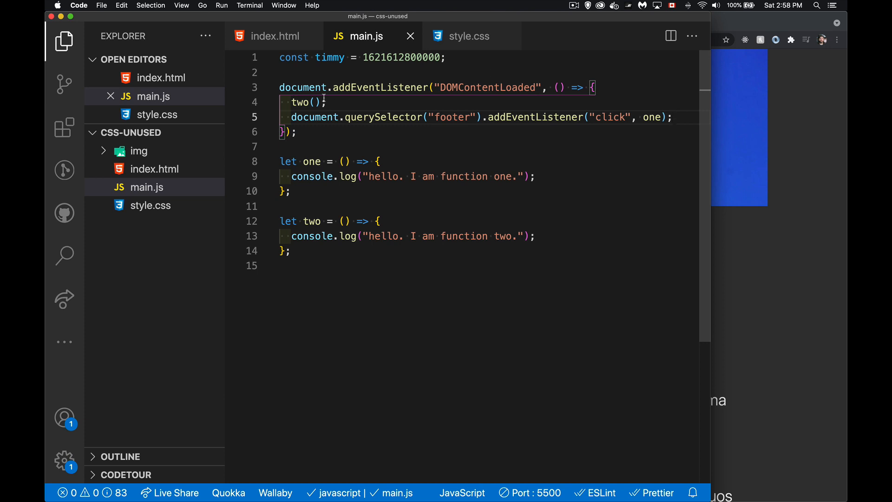
mouse_move(329, 123)
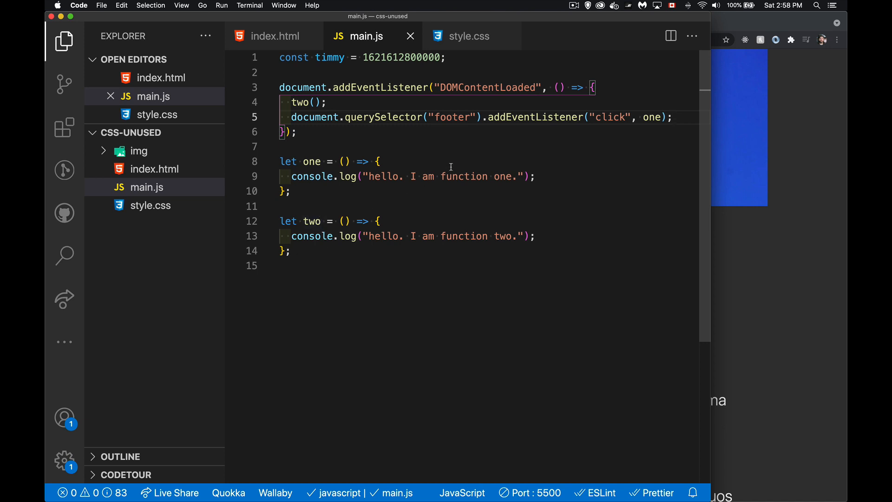
mouse_move(609, 137)
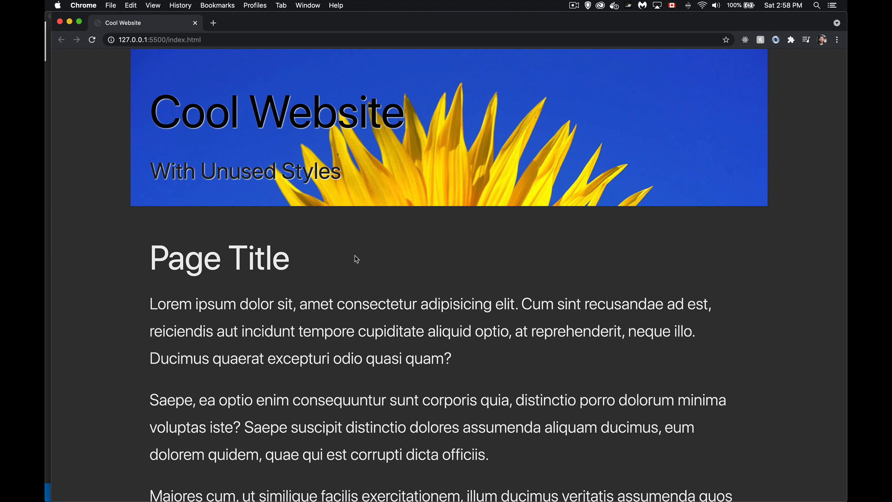
mouse_move(349, 243)
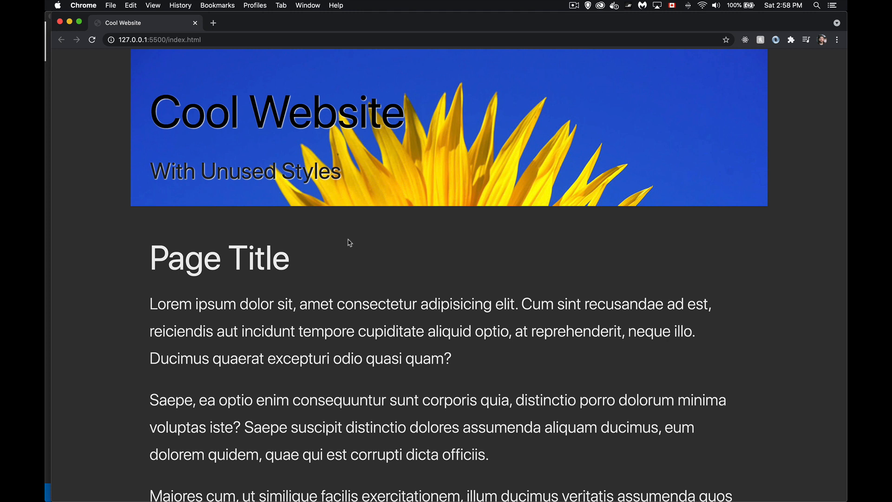
Inspect near the Page Title heading to open DevTools on the Cool Website page
right_click(348, 243)
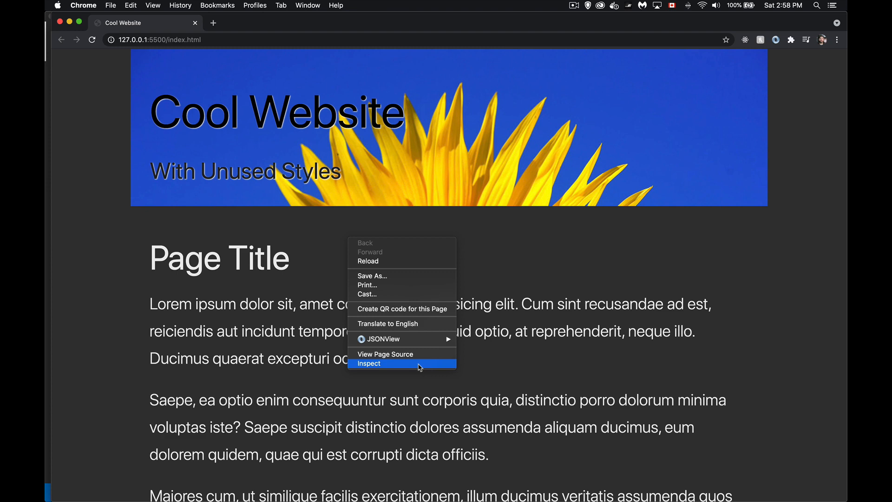
left_click(370, 363)
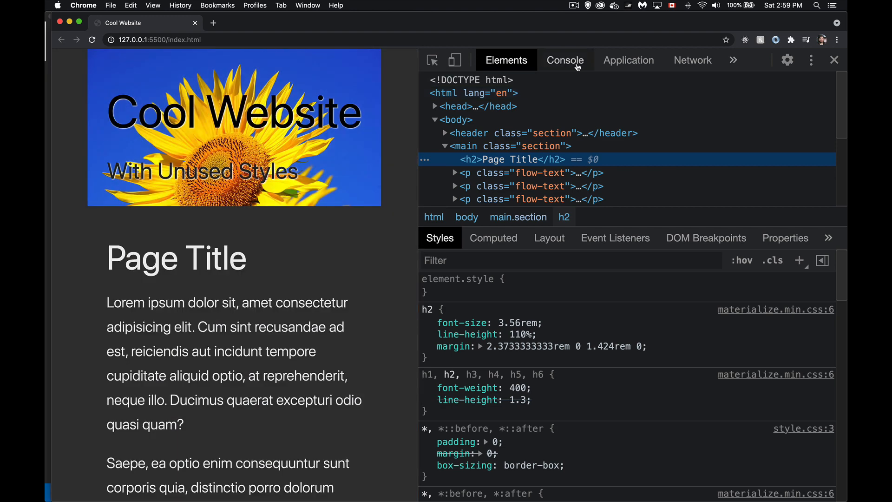
Glance at the Console, Application and Network panels, then show the overflow panel list
left_click(565, 60)
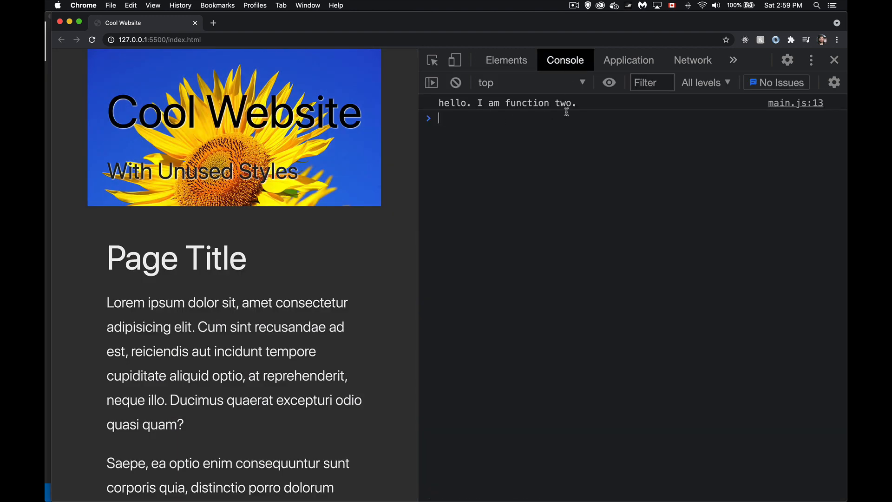
left_click(629, 60)
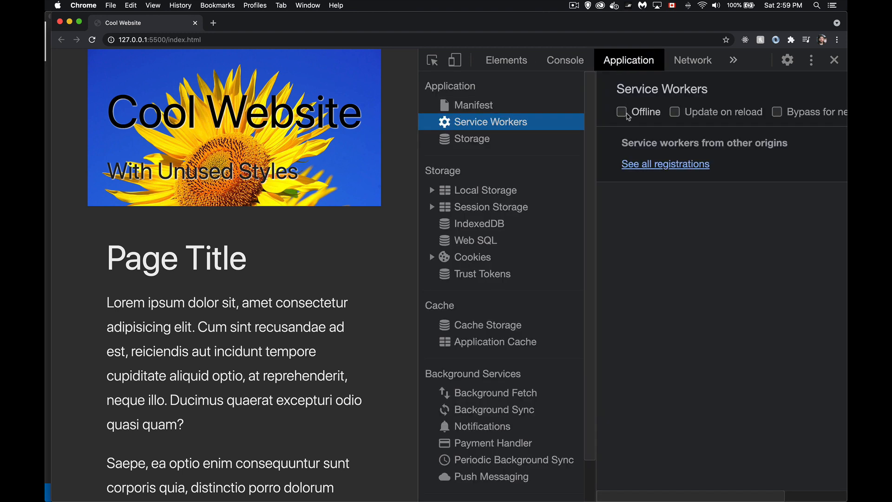
mouse_move(693, 60)
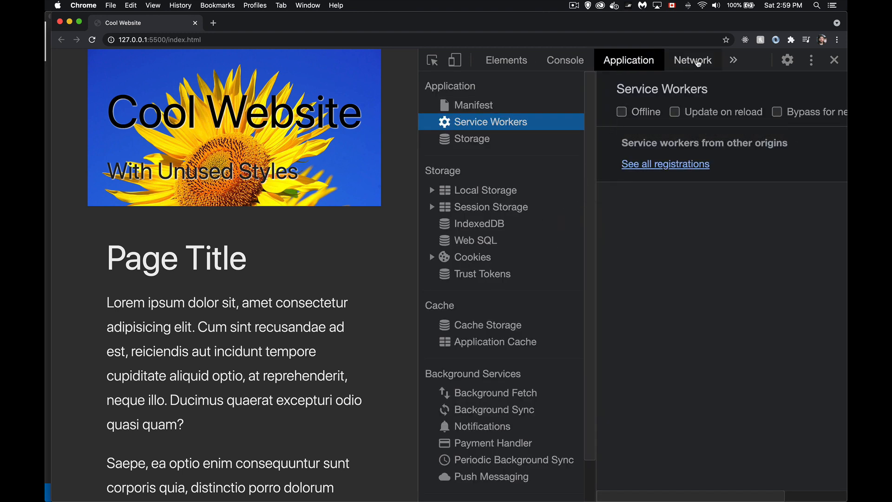
left_click(693, 60)
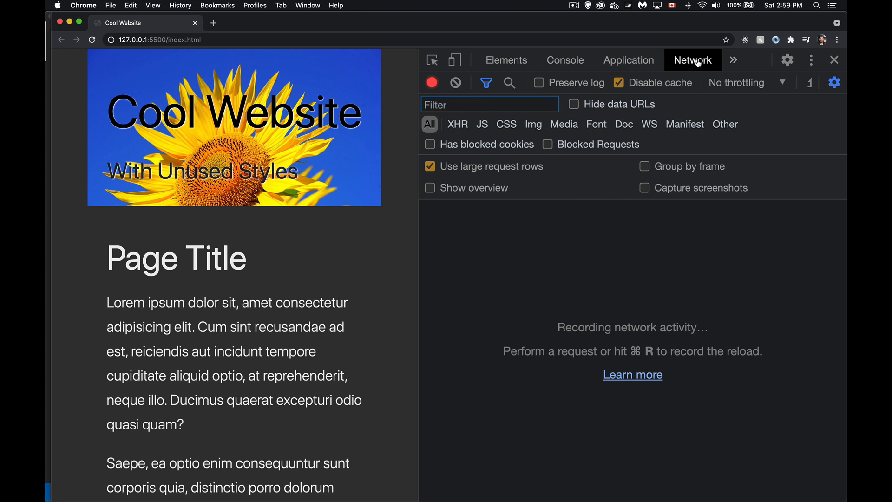
left_click(733, 60)
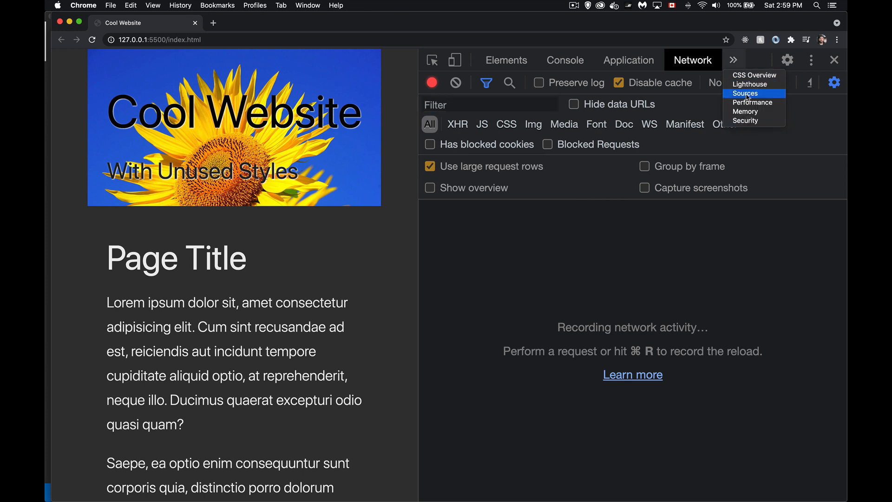
Show Sources and expand then collapse the img folder holding the sunflower image
left_click(746, 94)
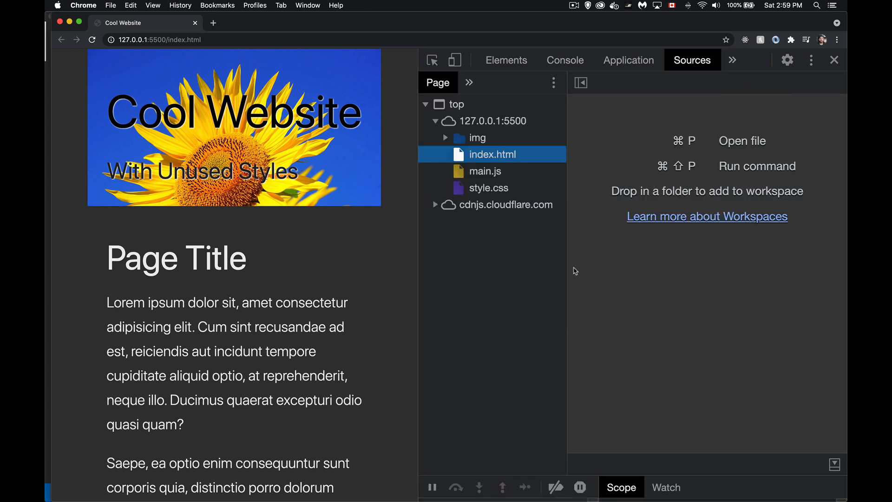
mouse_move(484, 171)
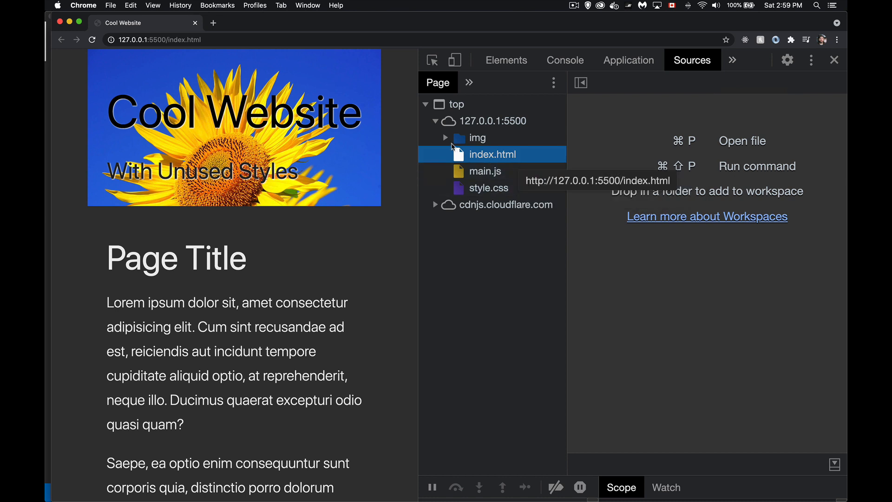
left_click(446, 137)
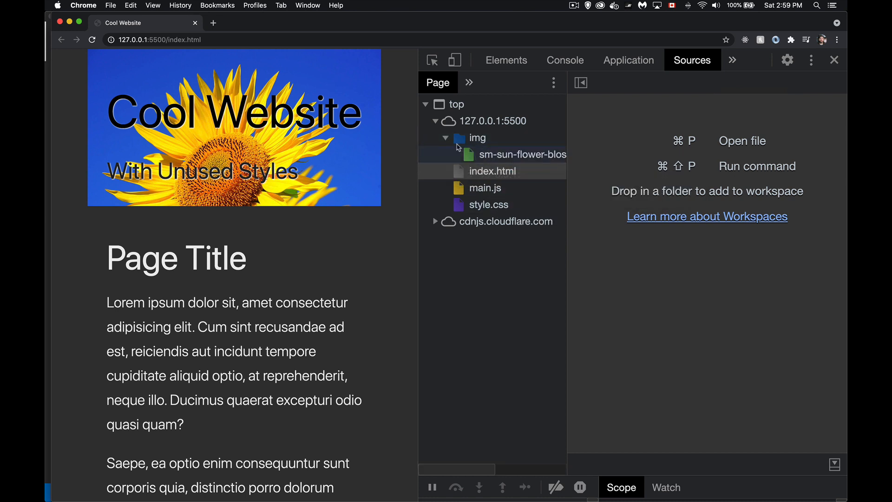
left_click(446, 137)
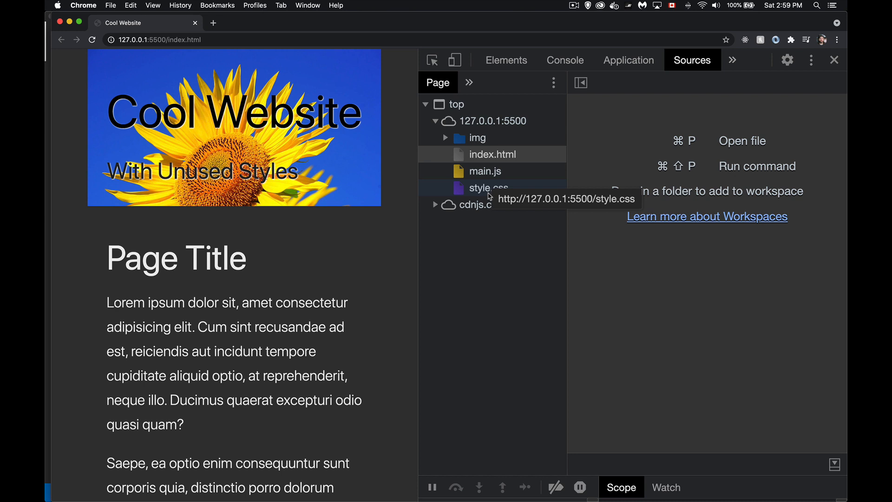
mouse_move(513, 231)
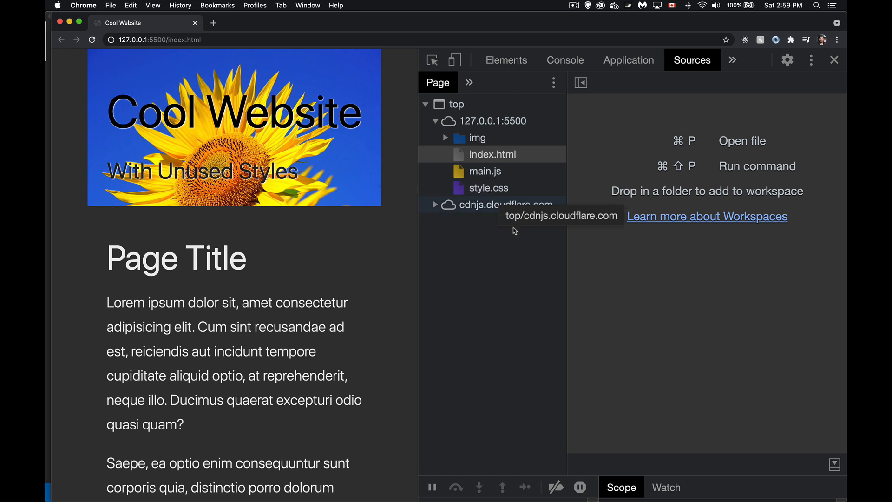
mouse_move(618, 301)
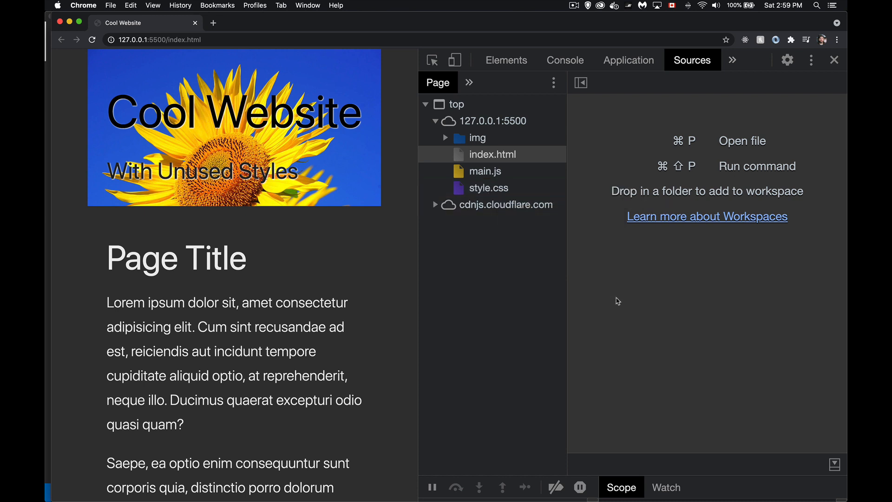
mouse_move(673, 172)
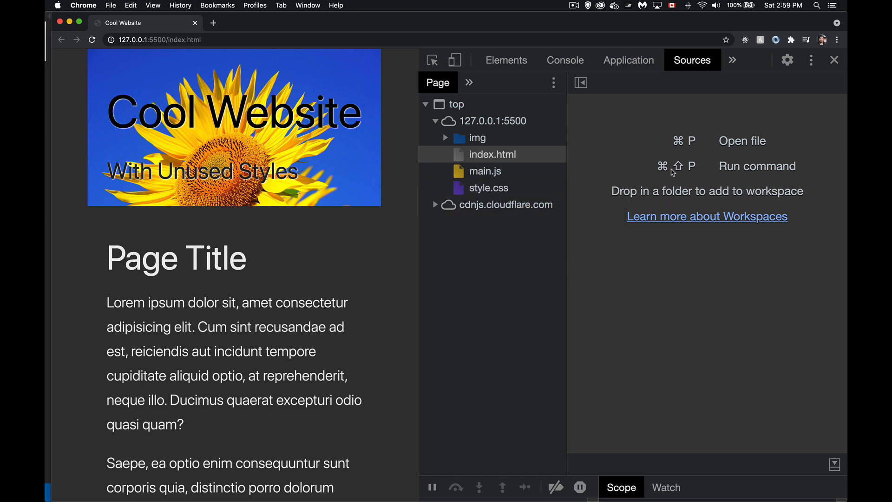
mouse_move(795, 177)
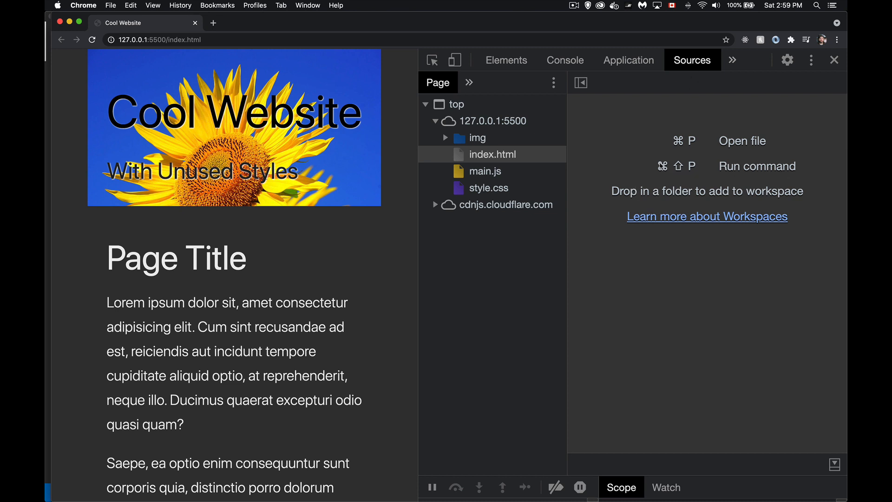
mouse_move(676, 175)
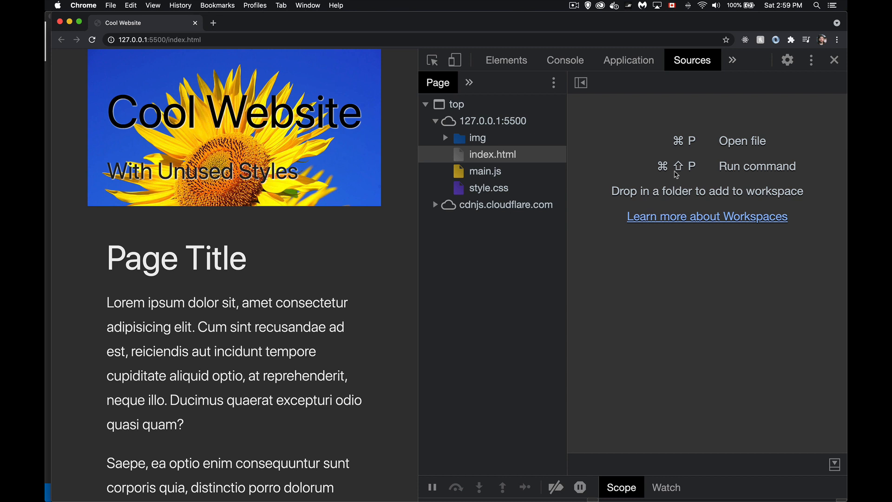
mouse_move(695, 177)
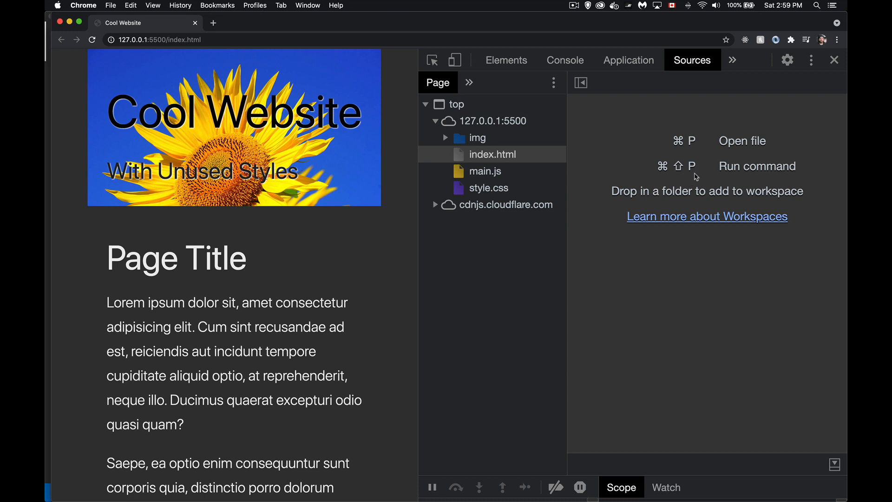
mouse_move(647, 165)
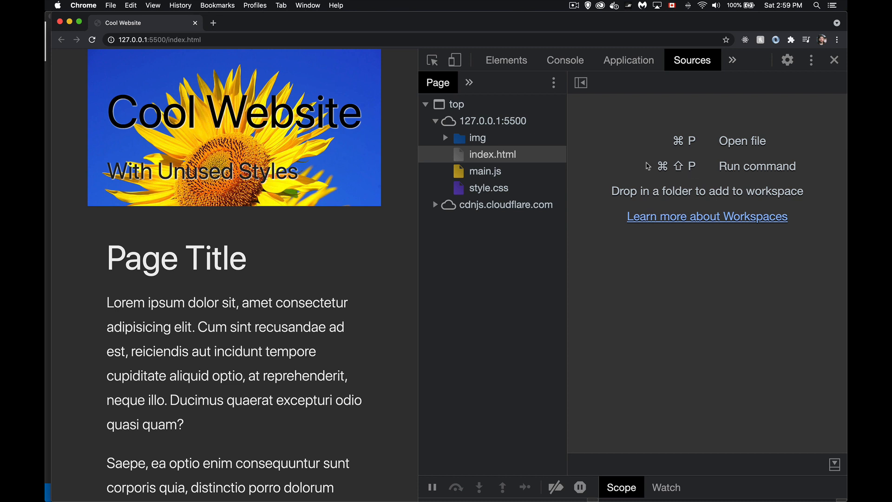
mouse_move(816, 78)
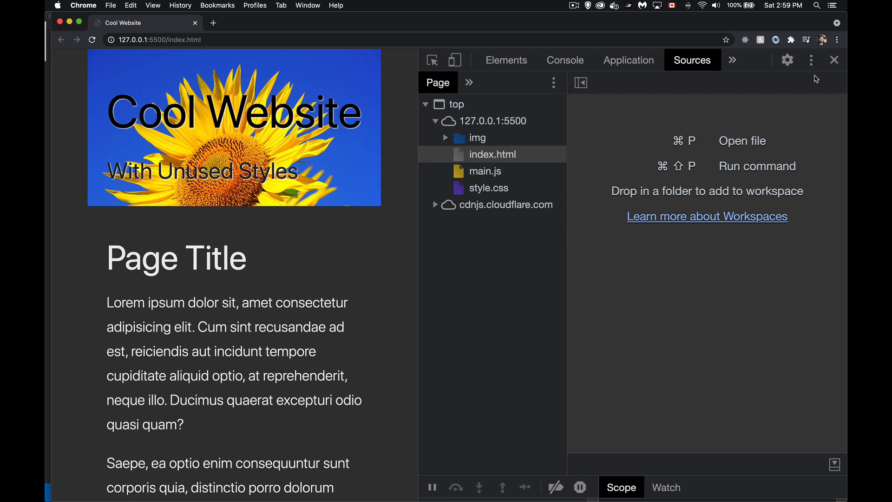
mouse_move(811, 60)
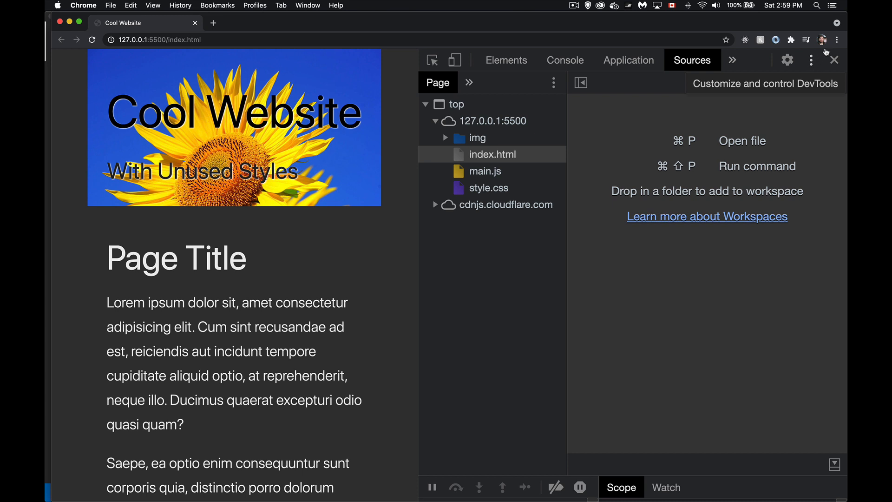
mouse_move(837, 40)
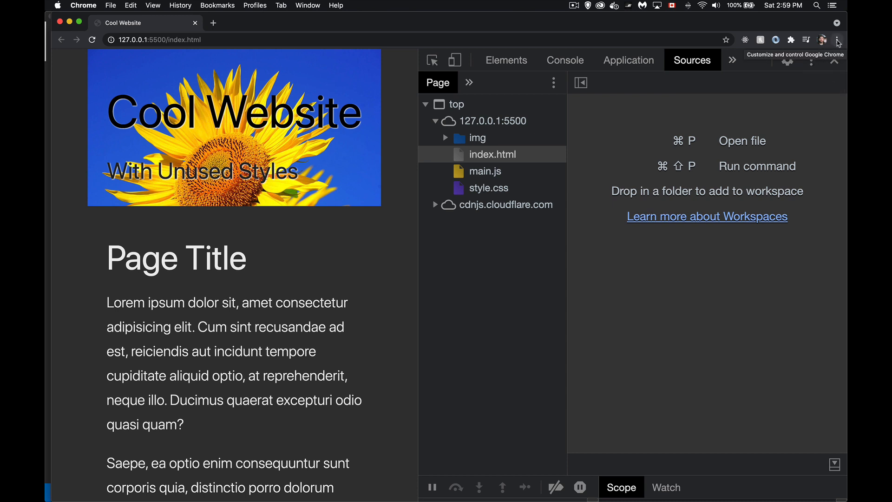
Open the Command Menu from the DevTools options and filter commands with 'co'
left_click(811, 60)
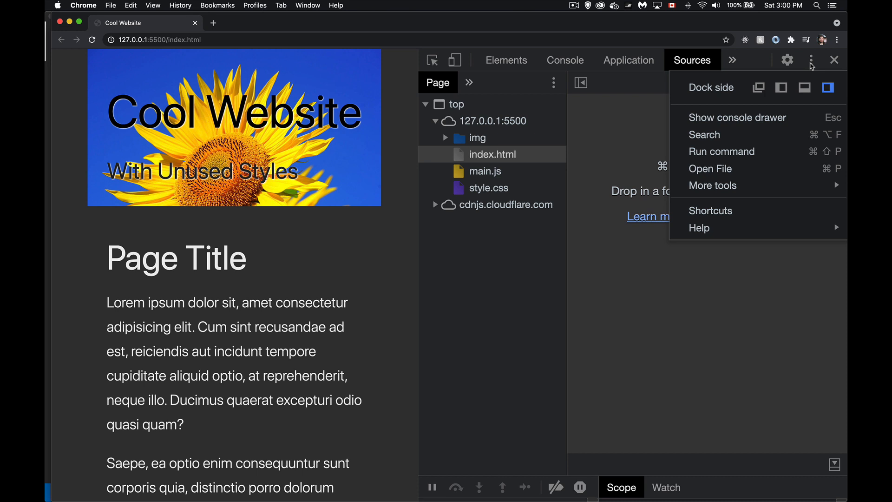
mouse_move(722, 152)
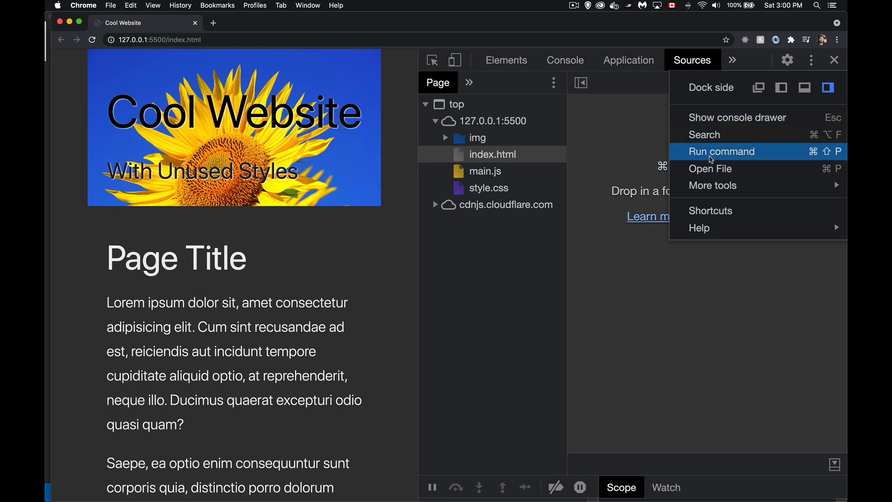
left_click(722, 151)
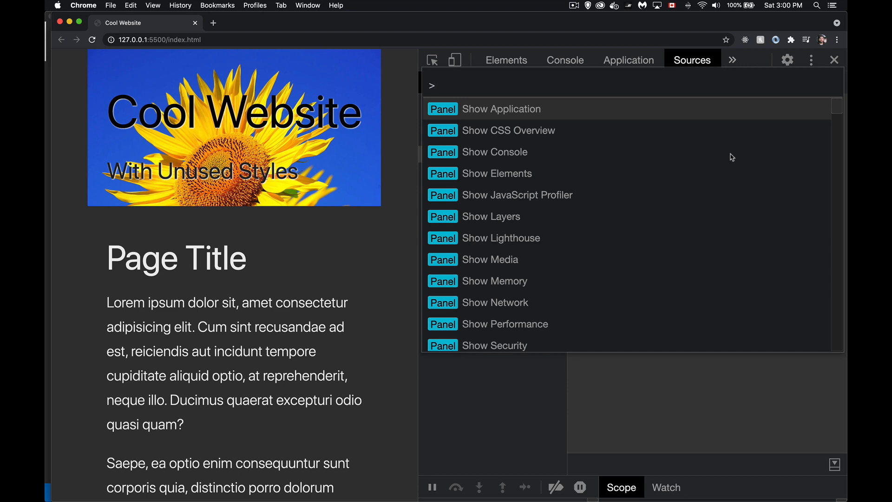
mouse_move(723, 192)
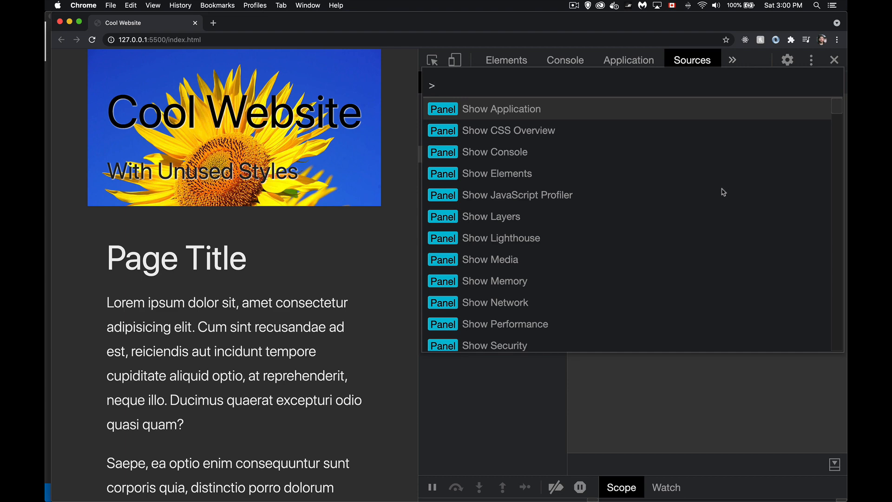
scroll("down", 3)
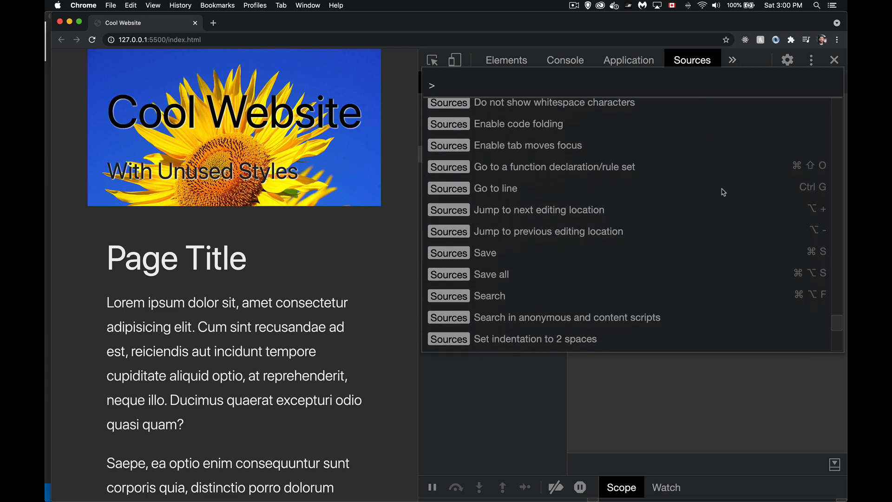
scroll("down", 3)
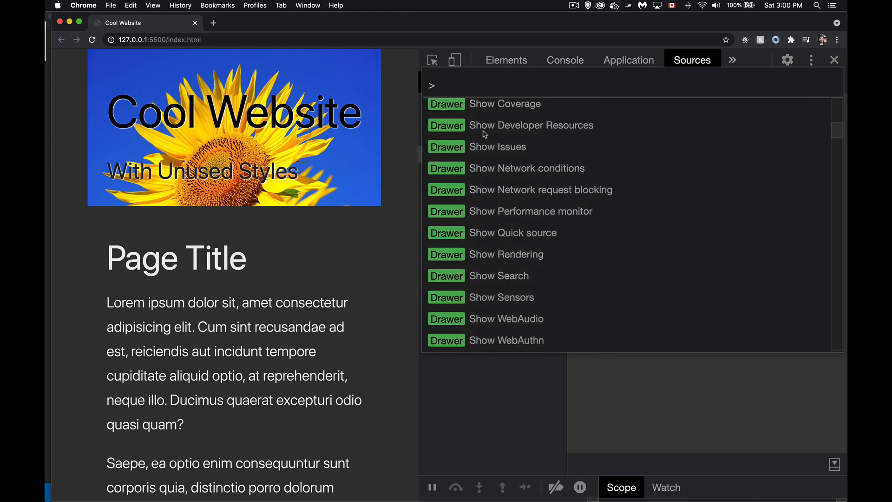
mouse_move(720, 245)
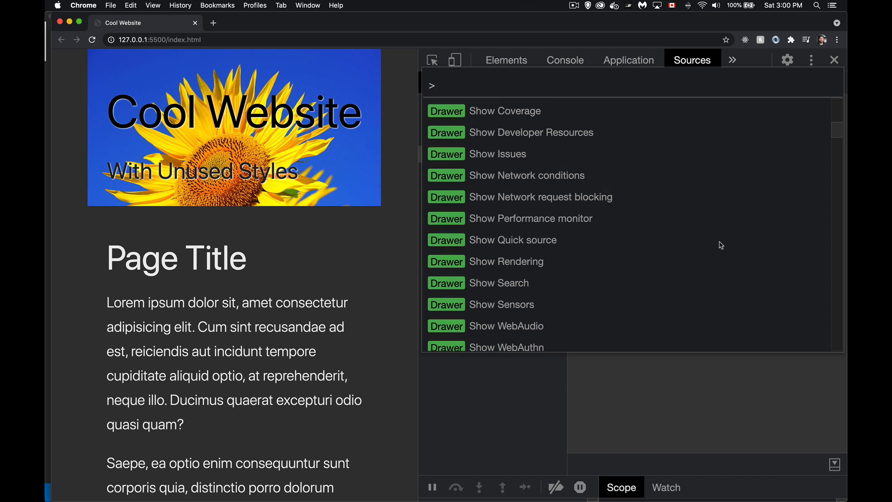
scroll("up", 3)
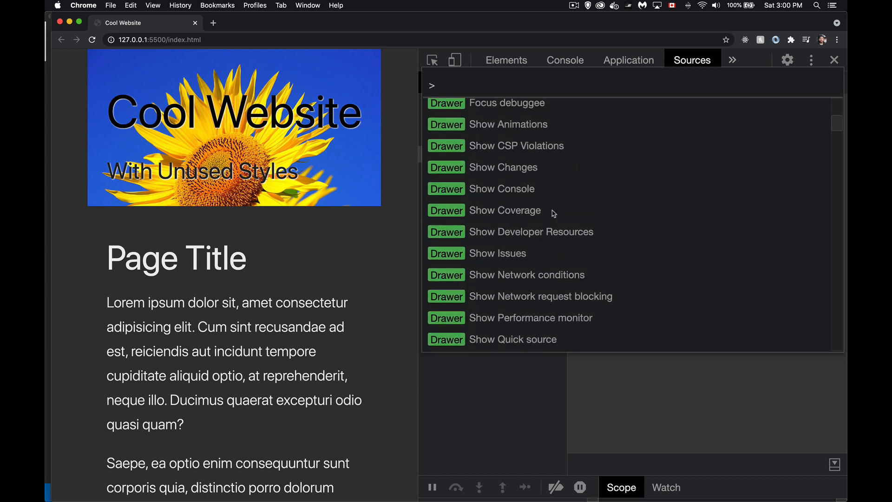
mouse_move(544, 221)
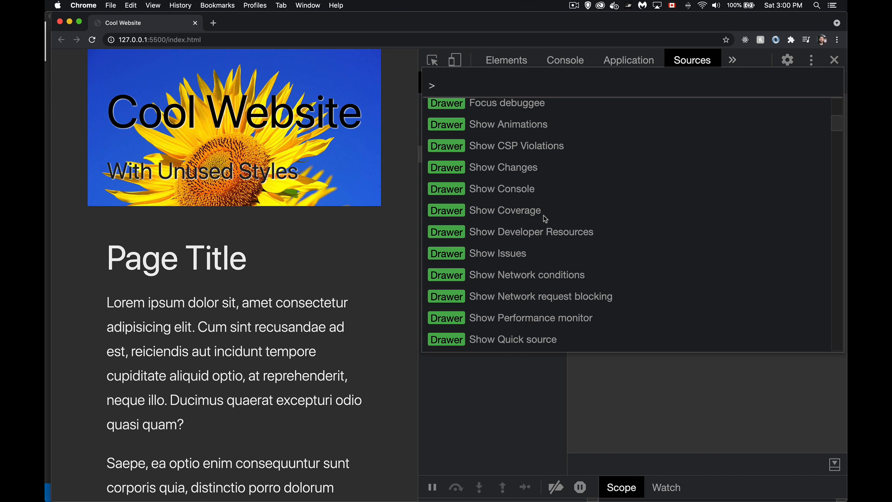
mouse_move(561, 77)
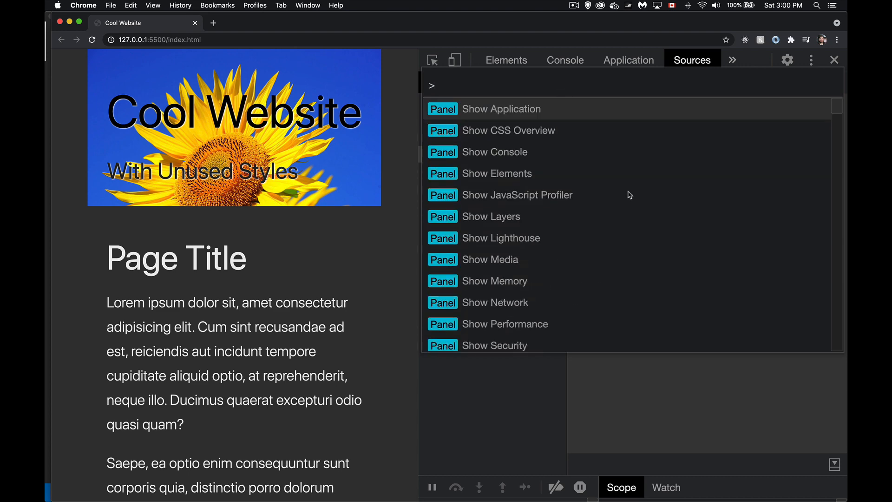
type("coverage")
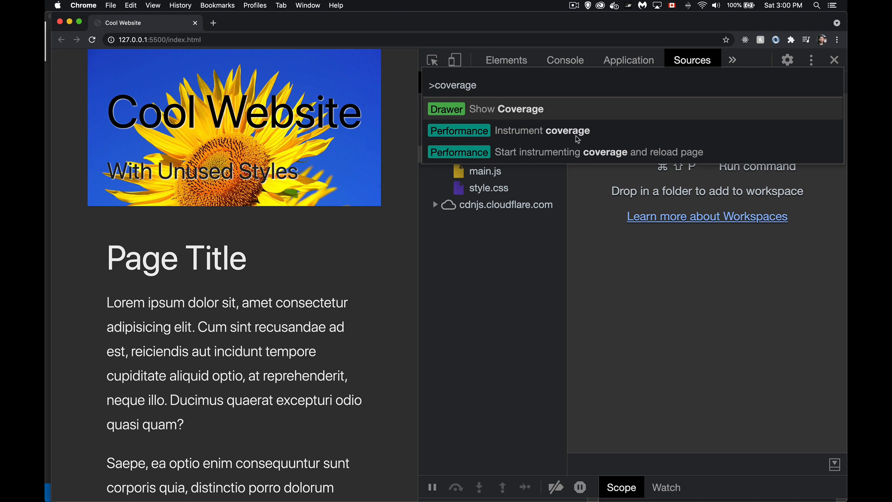
mouse_move(507, 114)
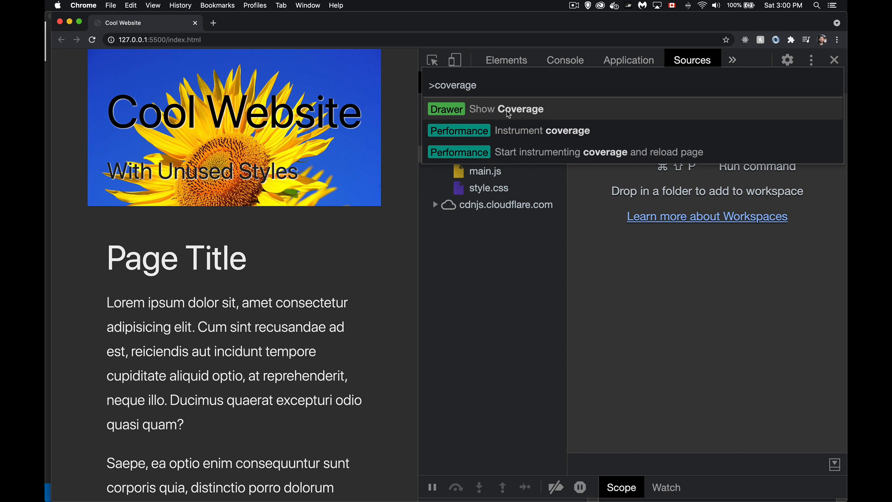
mouse_move(539, 107)
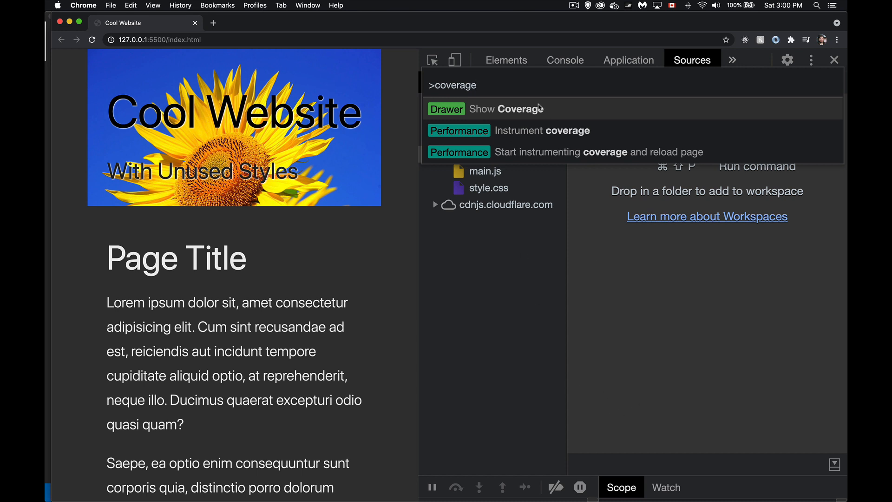
Show the Coverage drawer and reload, capturing materialize.min.css 99.2% and style.css 18.5% unused
left_click(506, 108)
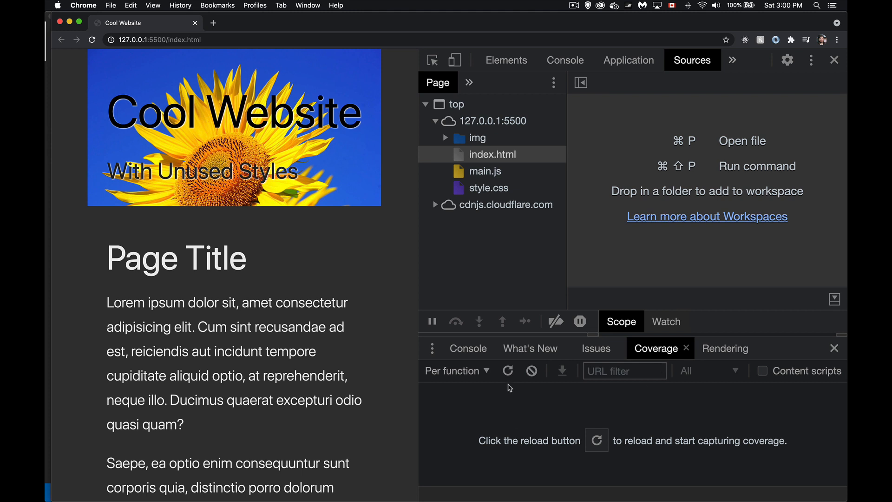
mouse_move(507, 370)
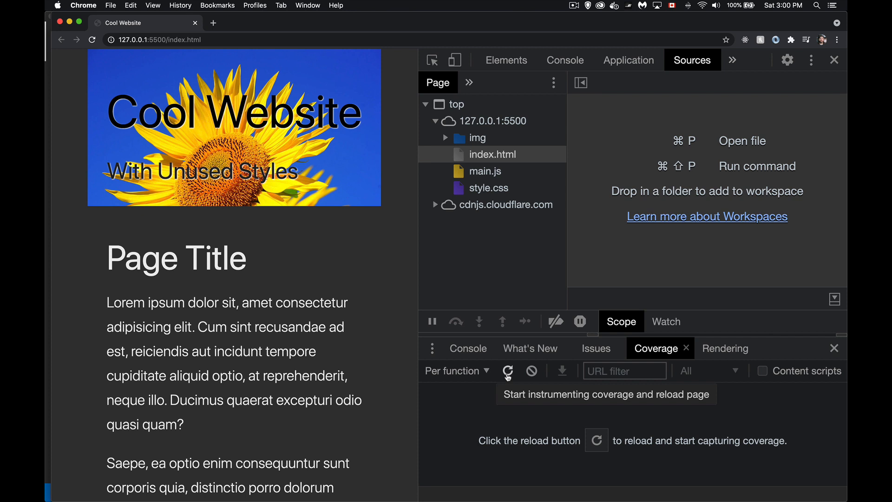
left_click(507, 370)
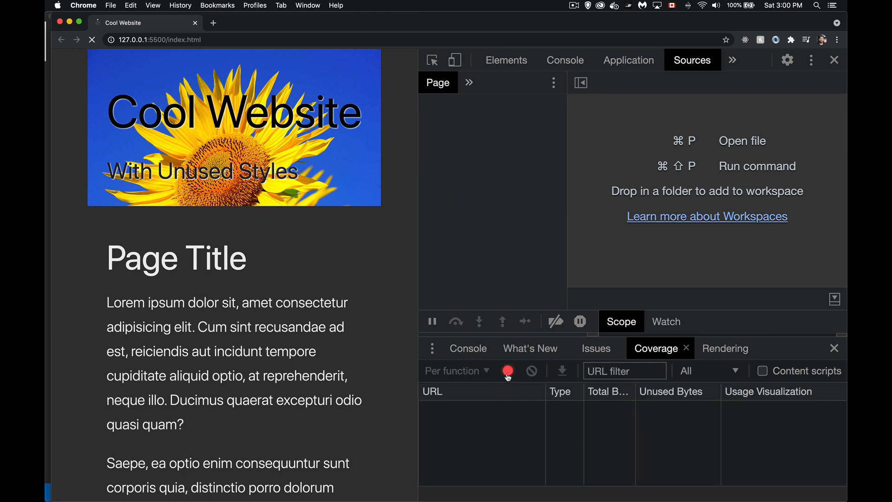
left_click(507, 370)
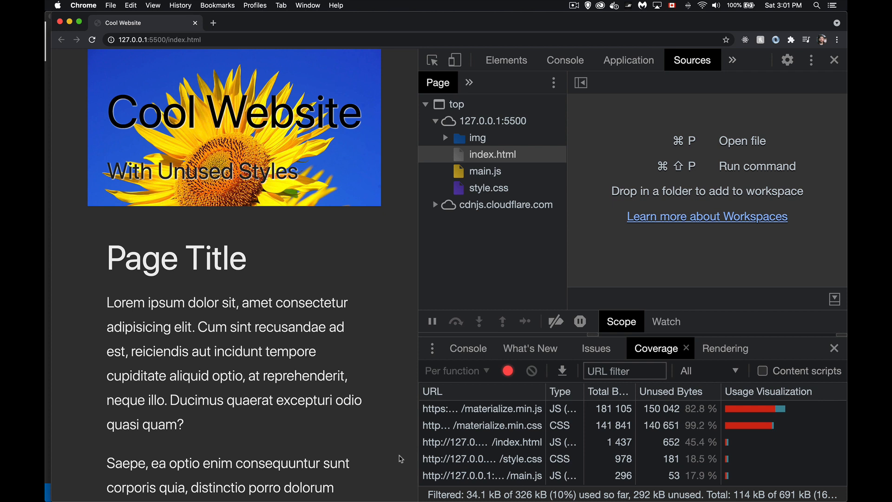
mouse_move(734, 369)
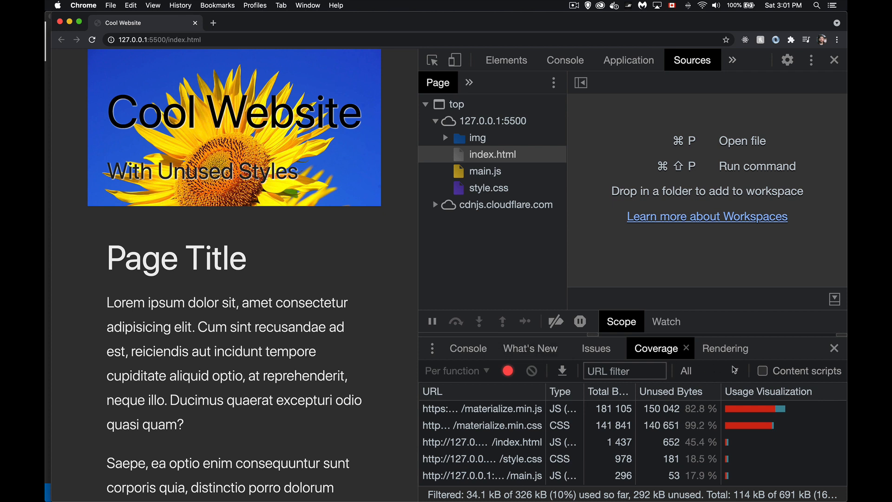
Set the Coverage type filter to CSS, leaving materialize.min.css and style.css
left_click(689, 370)
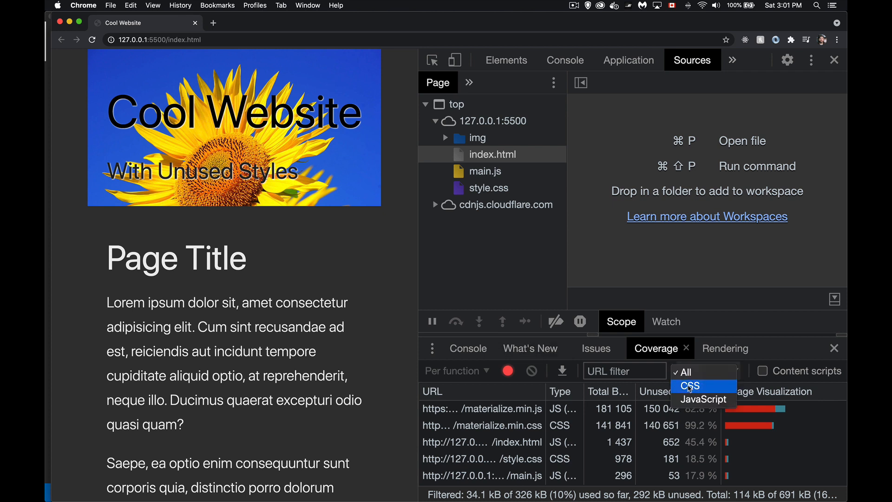
left_click(689, 385)
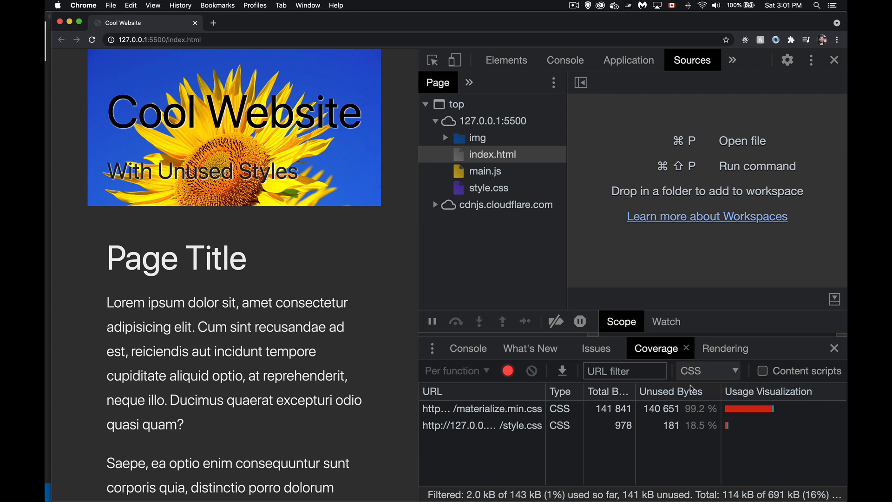
mouse_move(575, 444)
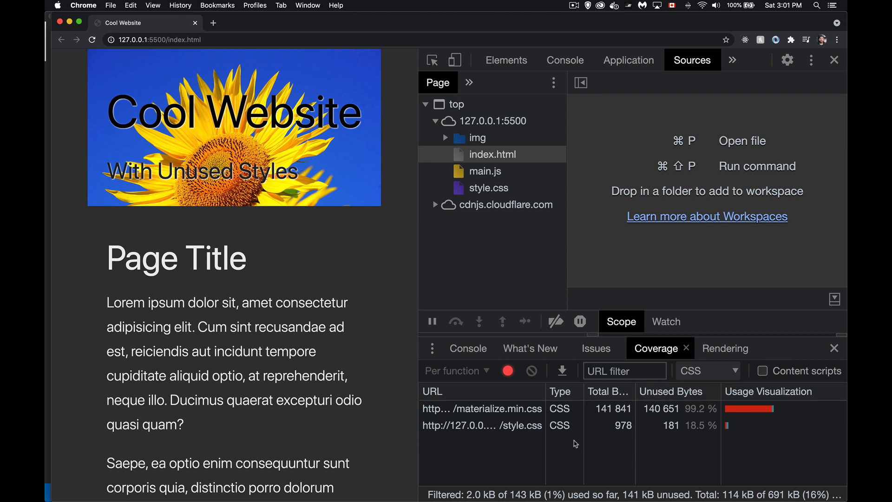
mouse_move(519, 426)
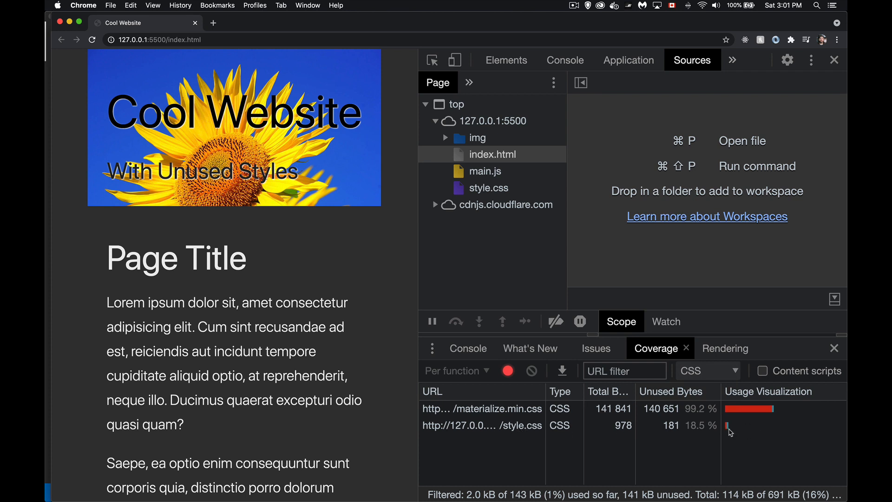
mouse_move(757, 418)
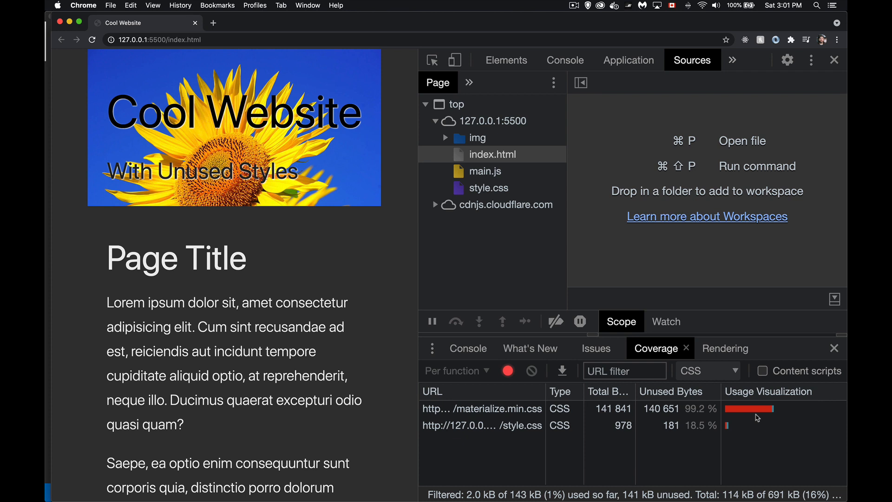
mouse_move(760, 418)
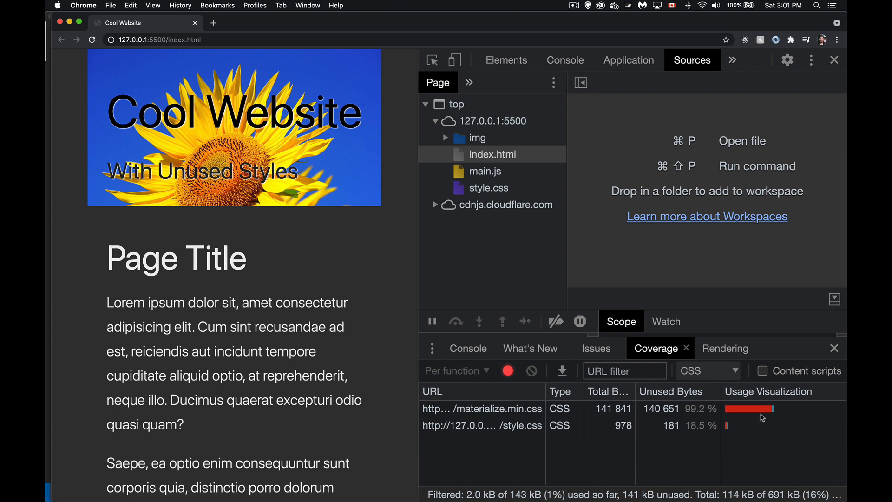
mouse_move(692, 400)
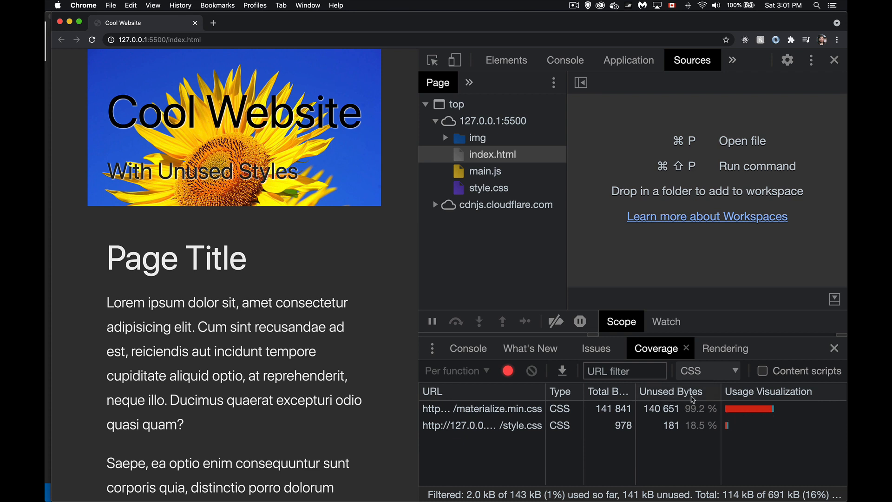
mouse_move(705, 418)
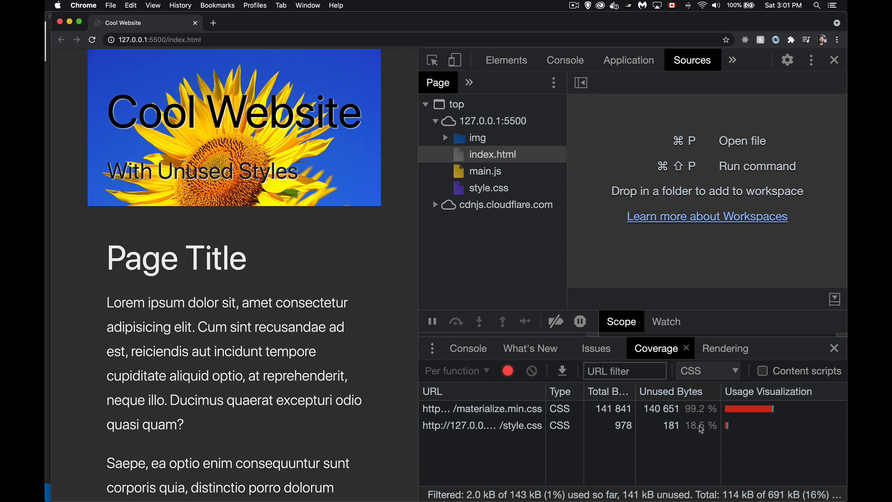
Open style.css from the Coverage table and scroll to the unused .useless rule
left_click(482, 425)
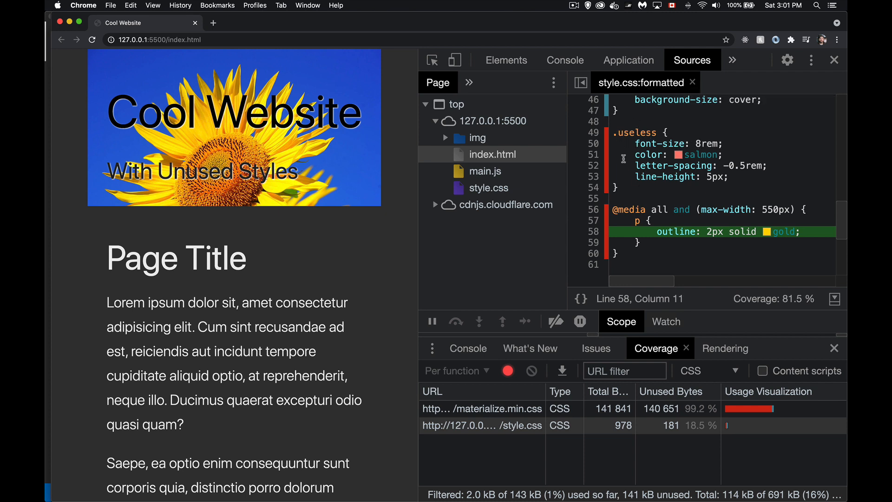
scroll("up", 3)
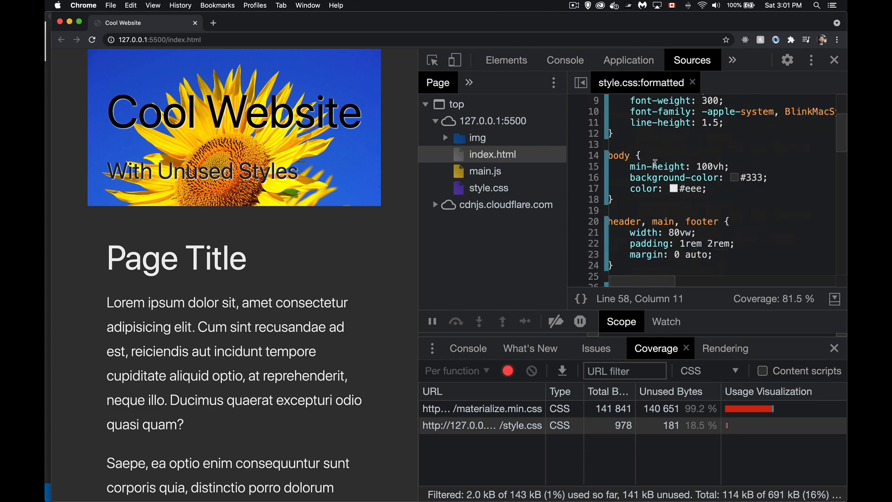
scroll("up", 3)
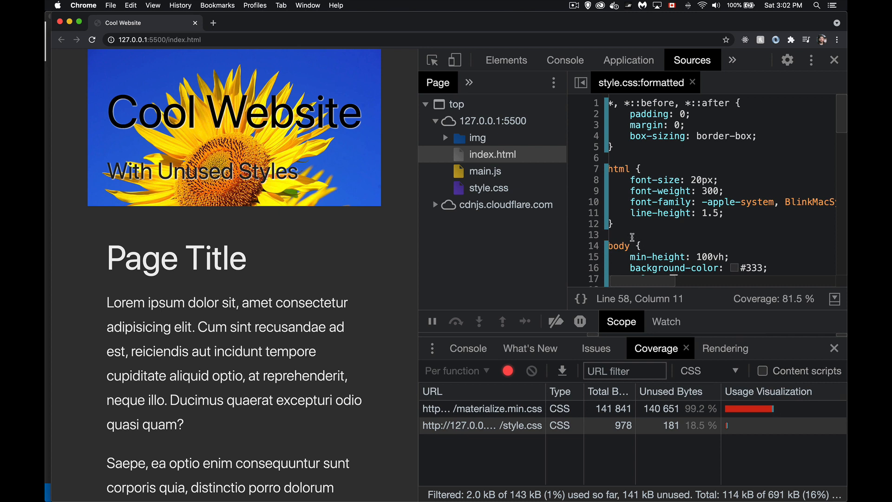
scroll("down", 3)
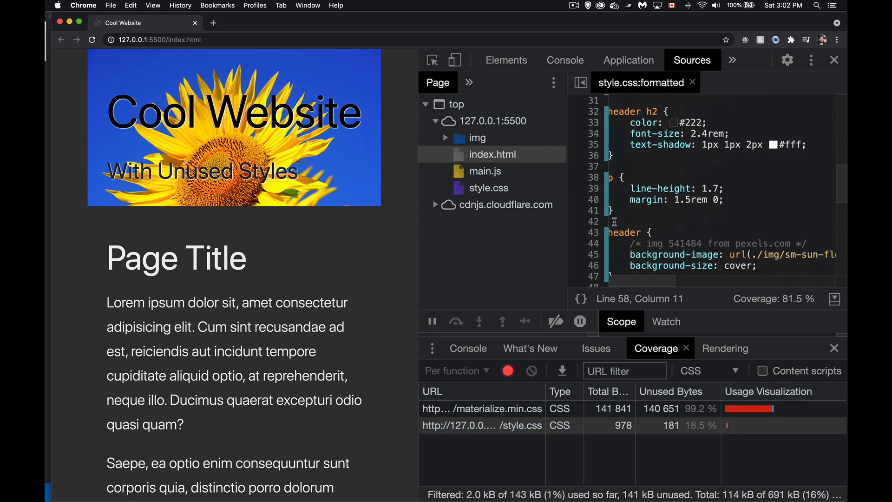
scroll("down", 3)
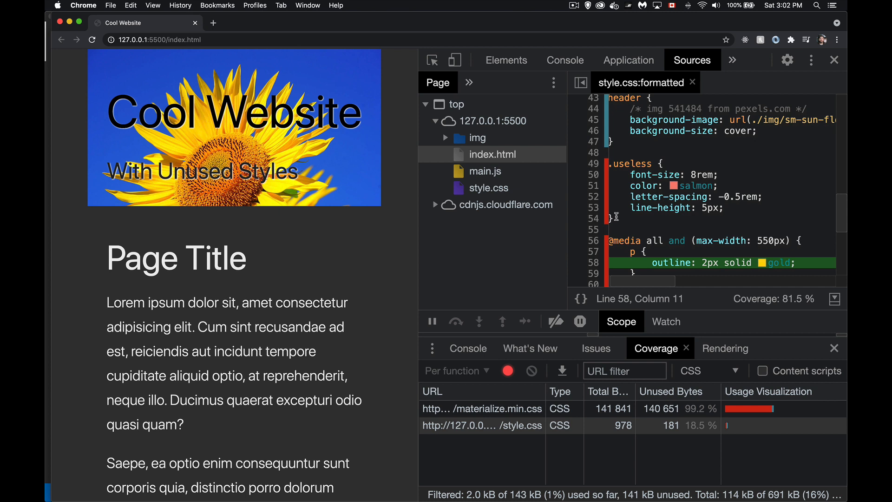
mouse_move(628, 222)
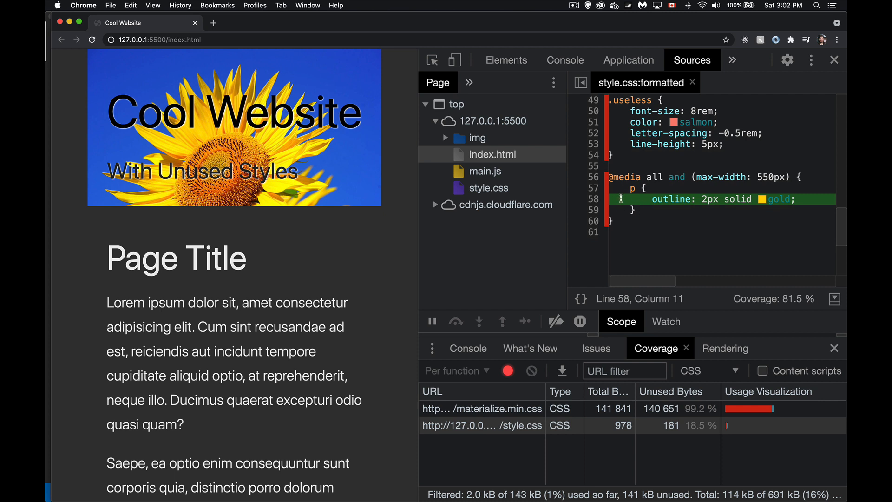
mouse_move(642, 215)
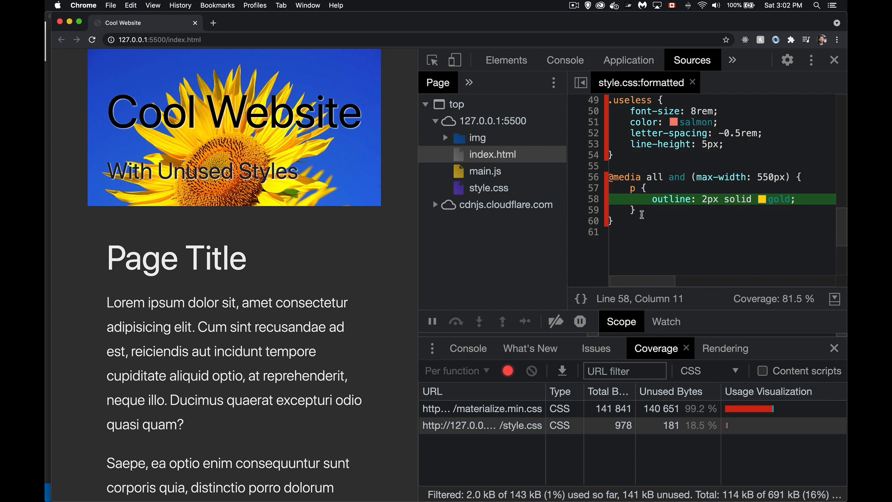
mouse_move(415, 241)
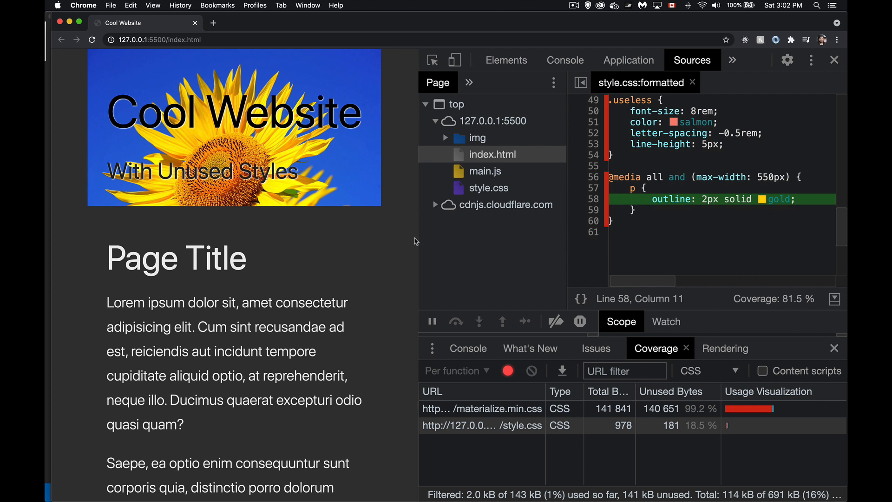
mouse_move(507, 371)
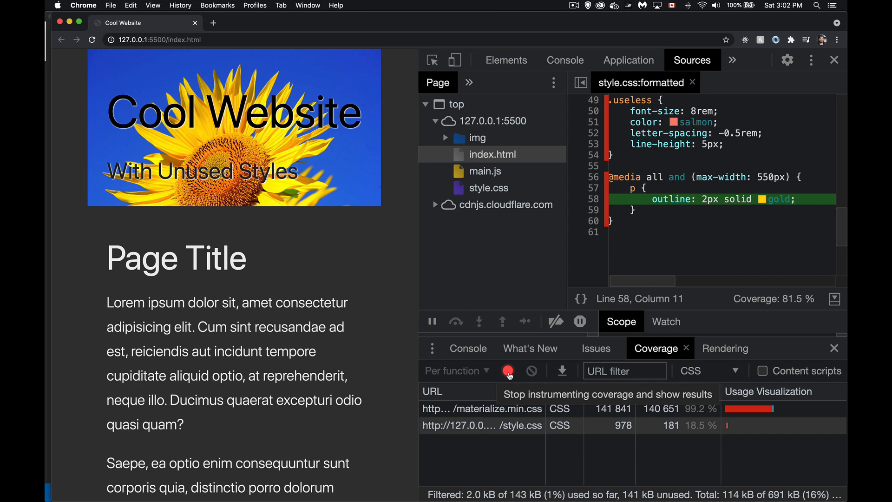
mouse_move(418, 265)
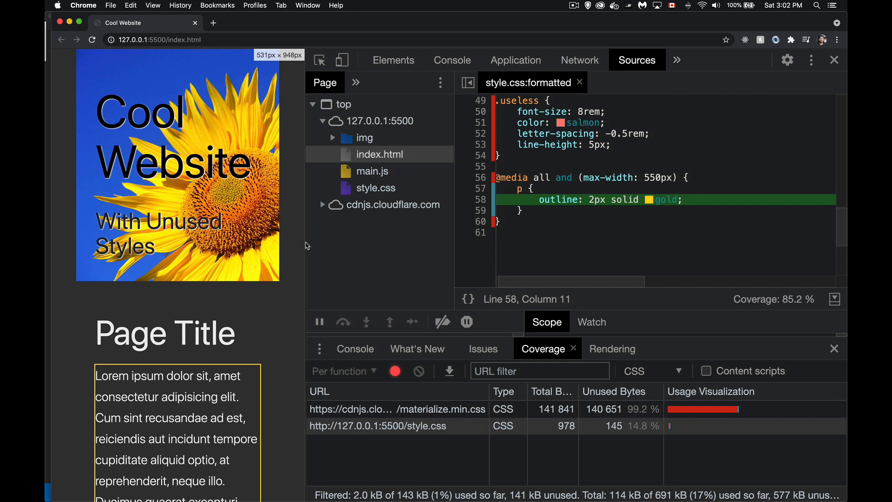
mouse_move(111, 455)
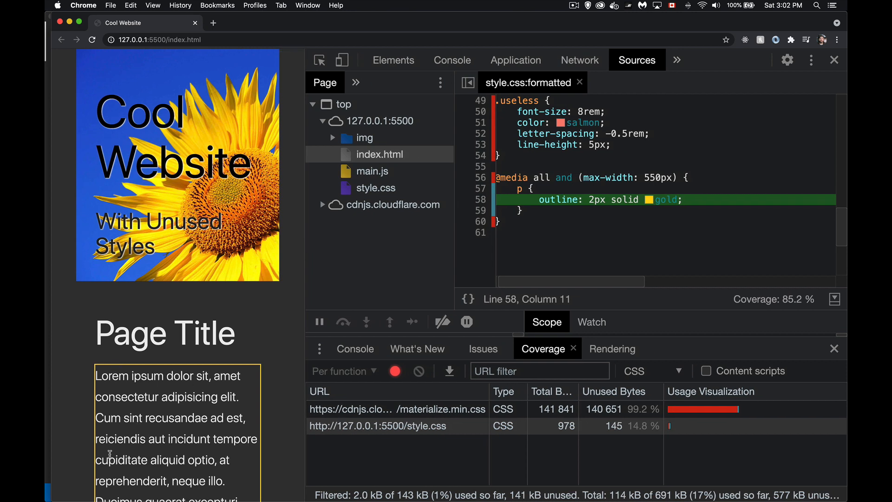
mouse_move(117, 375)
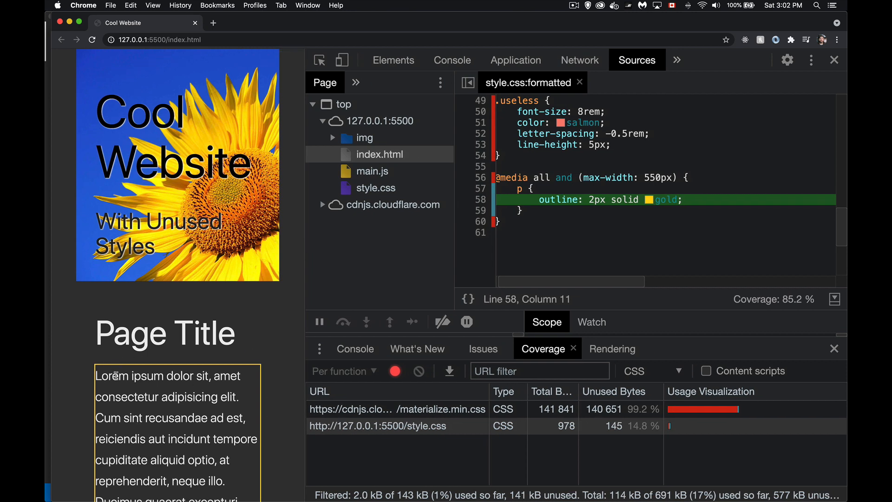
mouse_move(537, 237)
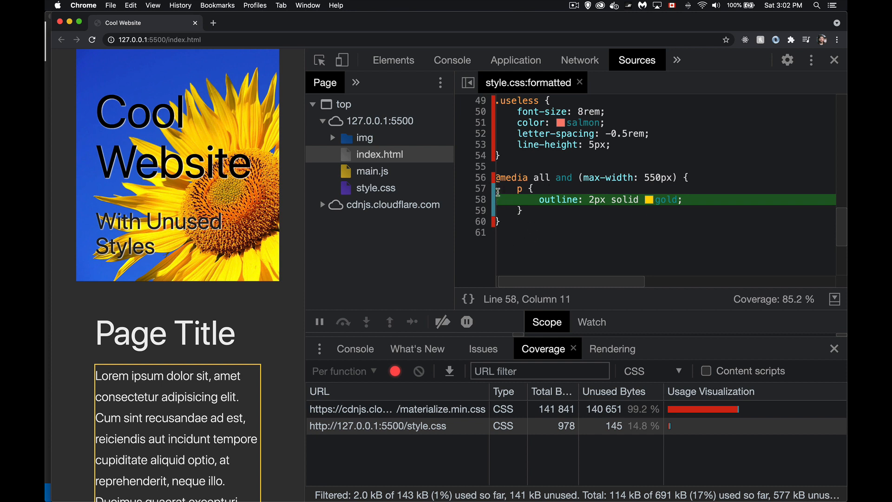
mouse_move(534, 222)
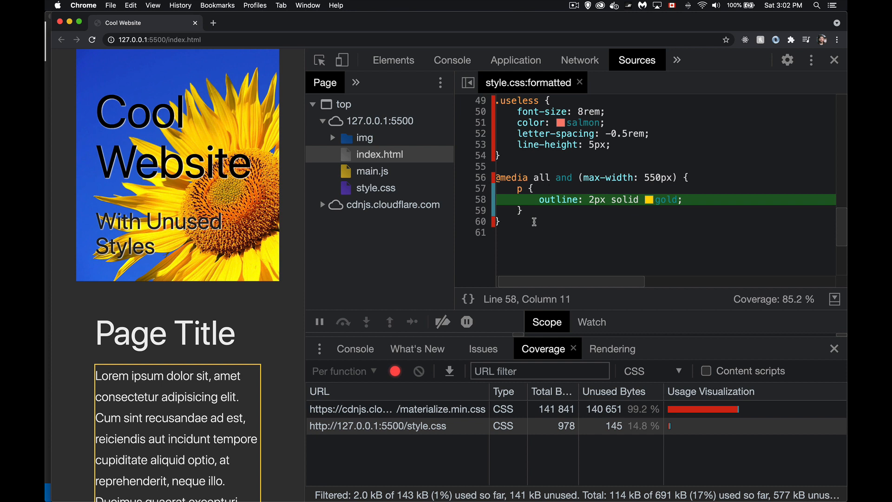
mouse_move(654, 441)
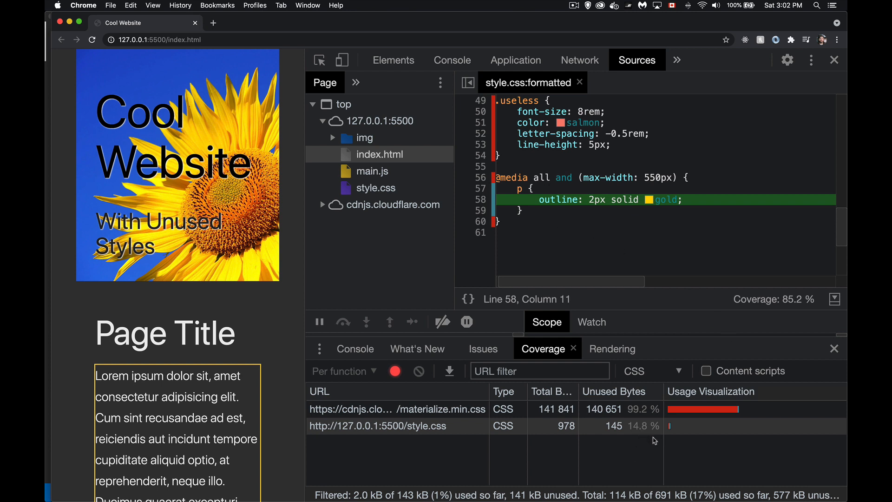
mouse_move(585, 123)
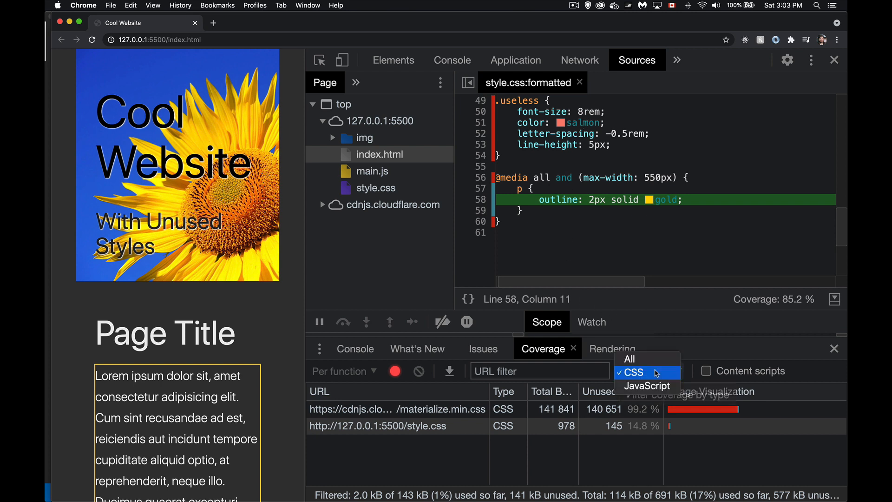
Switch the coverage type filter to JavaScript, showing materialize.min.js 82.8% unused
left_click(646, 385)
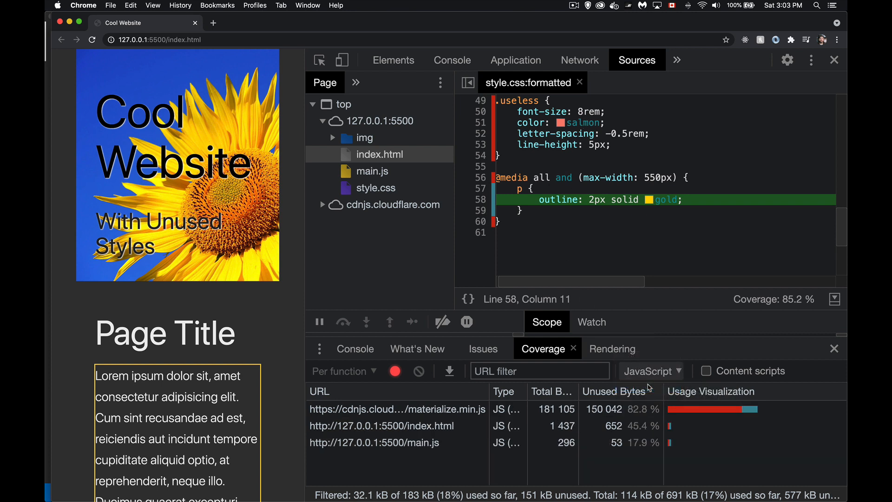
mouse_move(431, 446)
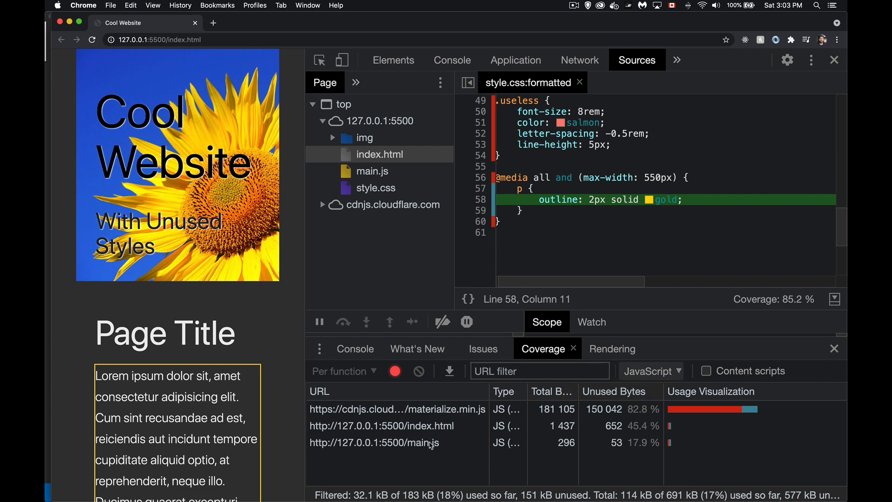
Open main.js from the Coverage table, showing 82.1% coverage and function one unused
left_click(373, 443)
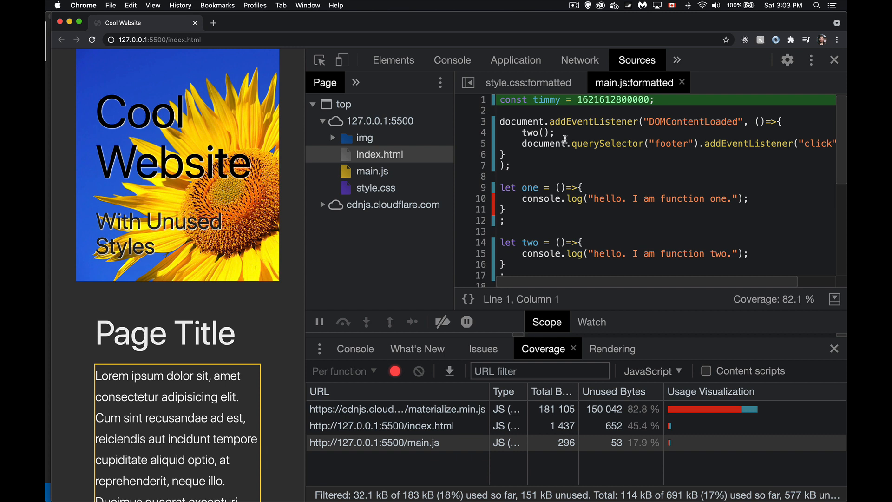
mouse_move(588, 151)
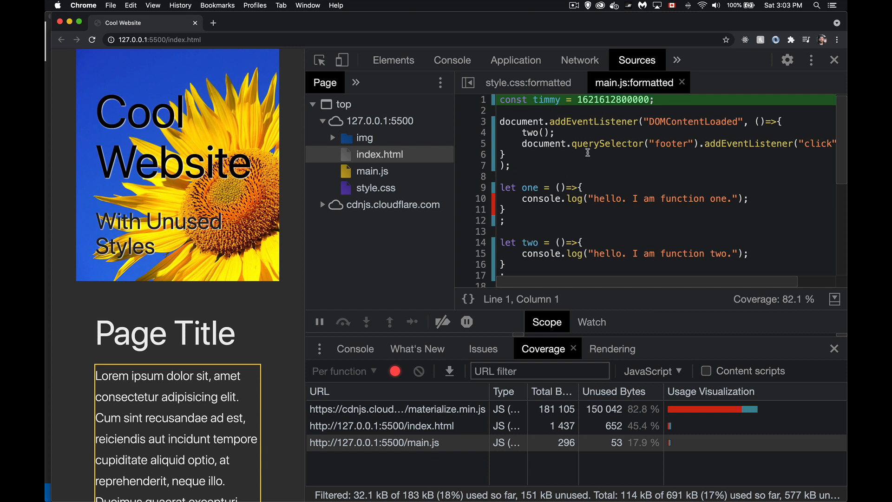
mouse_move(755, 121)
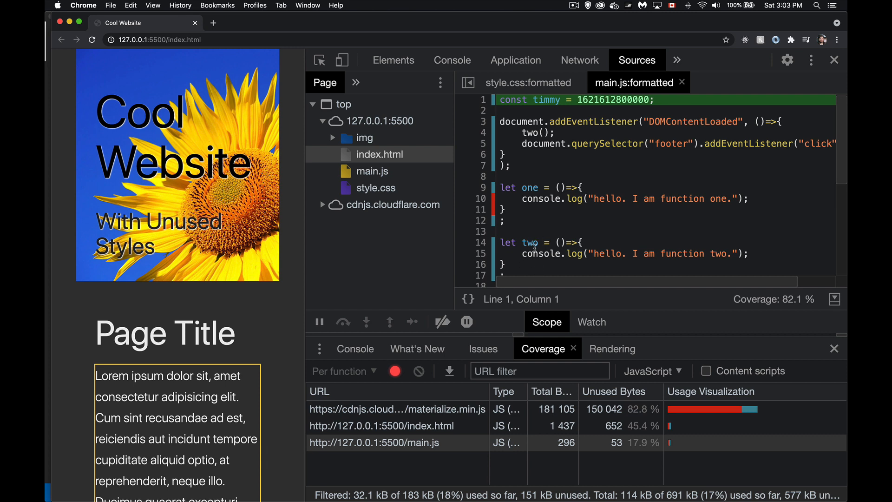
mouse_move(492, 256)
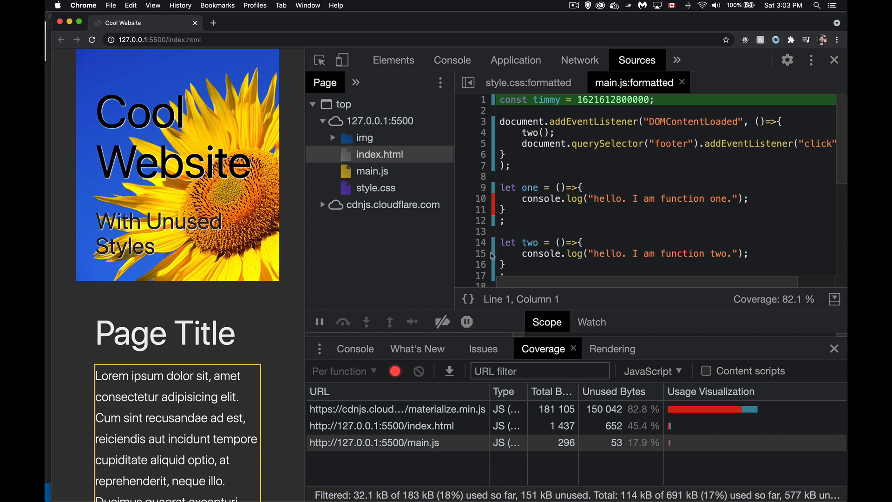
mouse_move(568, 210)
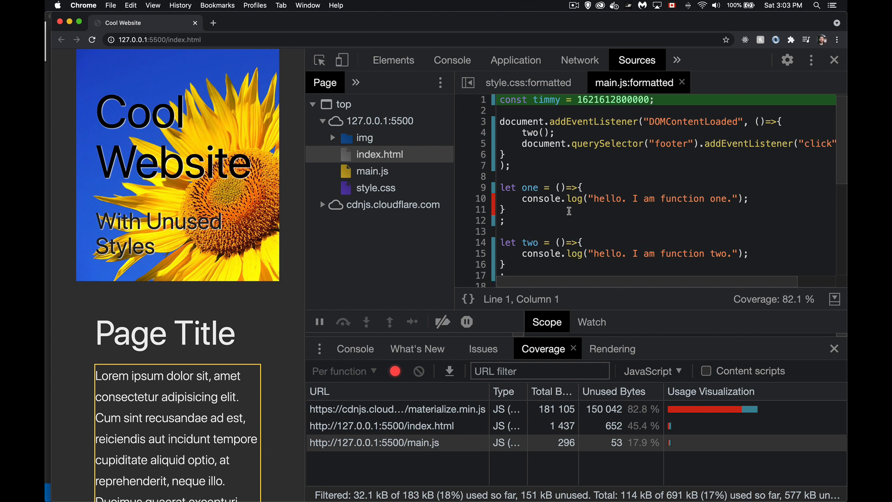
mouse_move(741, 205)
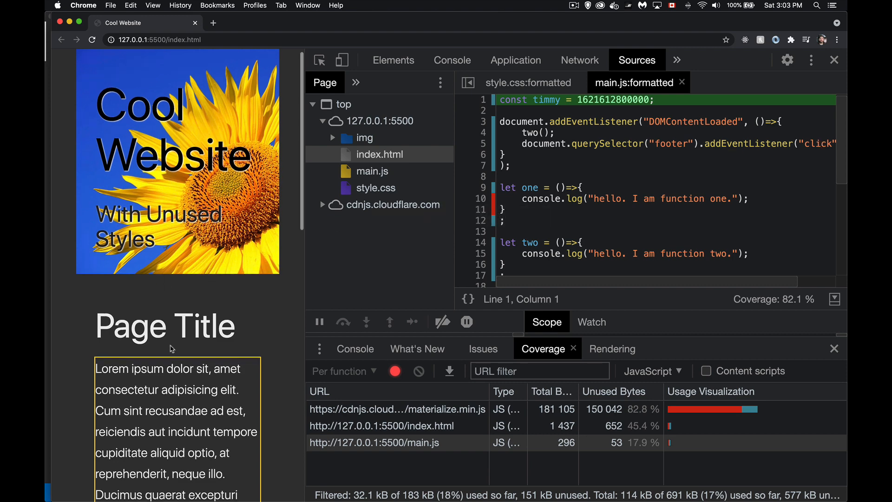
Scroll down and activate the page footer so main.js reaches 100% coverage
scroll("down", 3)
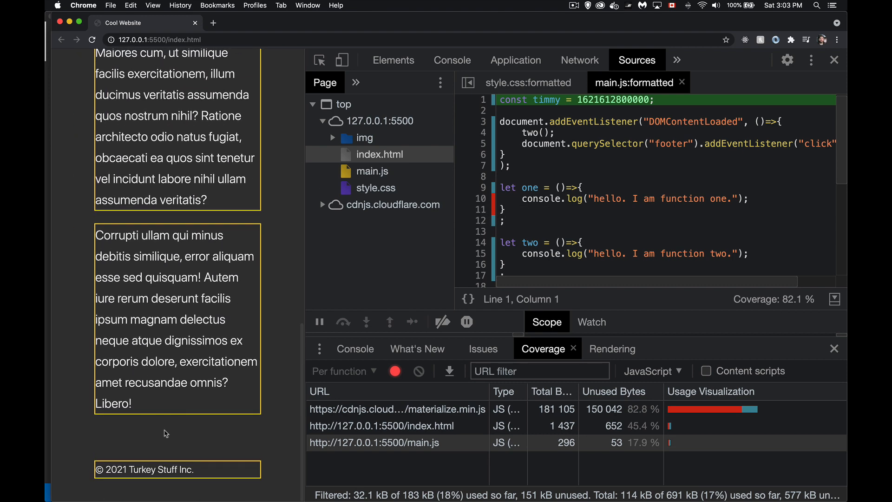
left_click(144, 469)
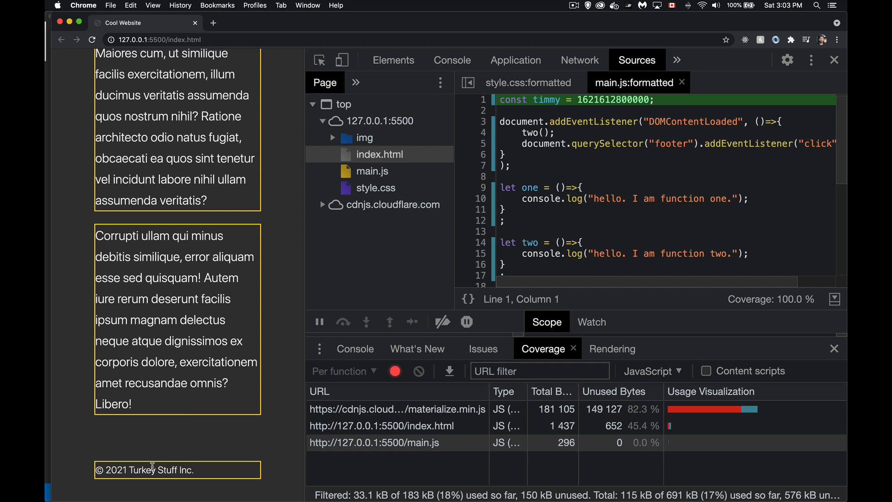
mouse_move(535, 217)
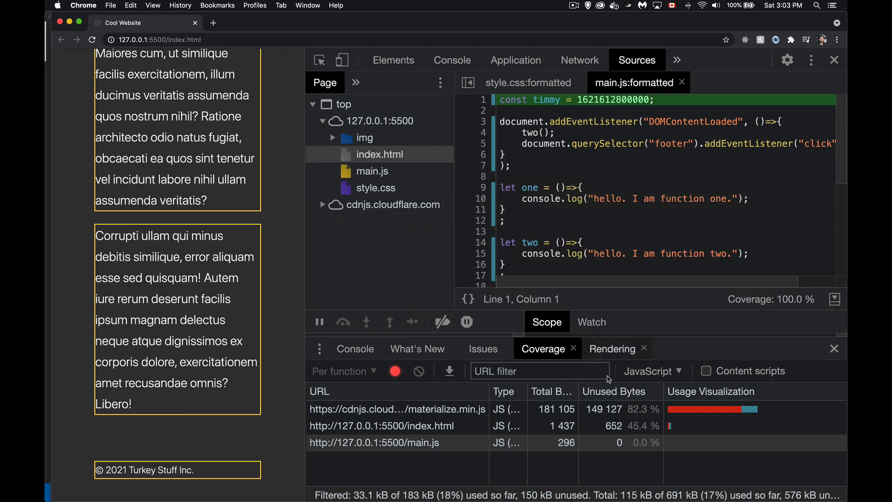
Filter the coverage report to CSS and reopen style.css in Sources (85.2% coverage)
left_click(650, 371)
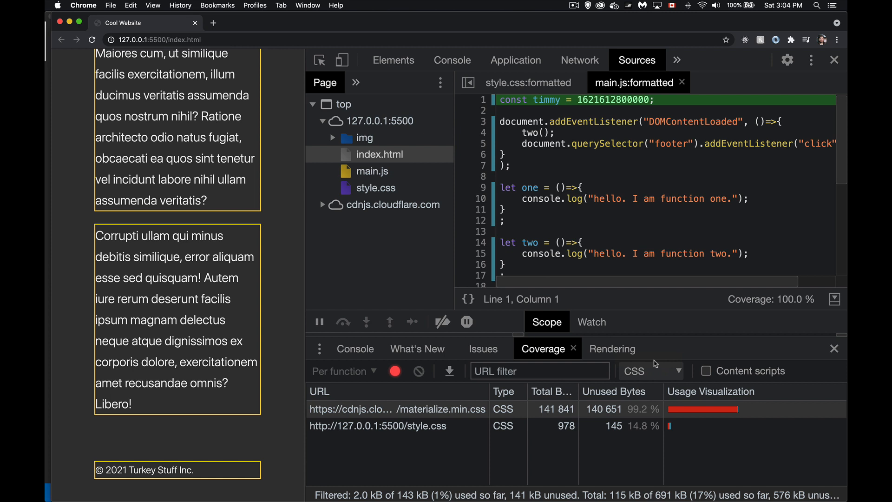
mouse_move(462, 454)
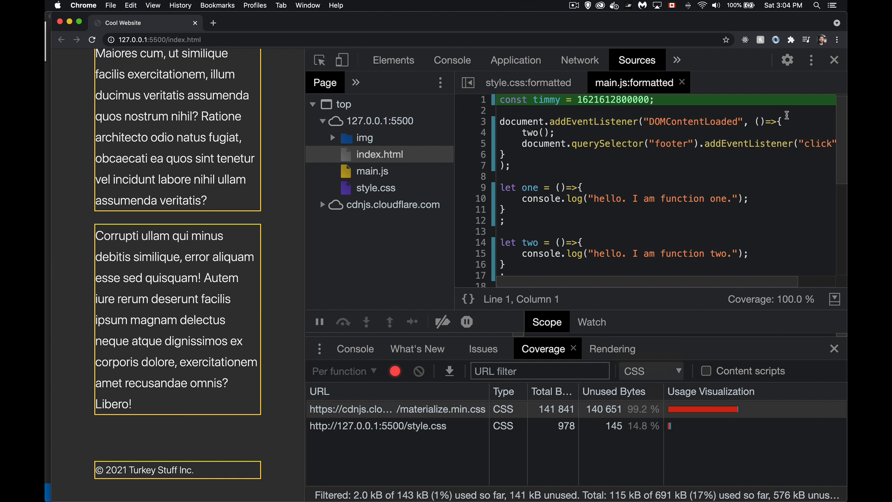
left_click(811, 60)
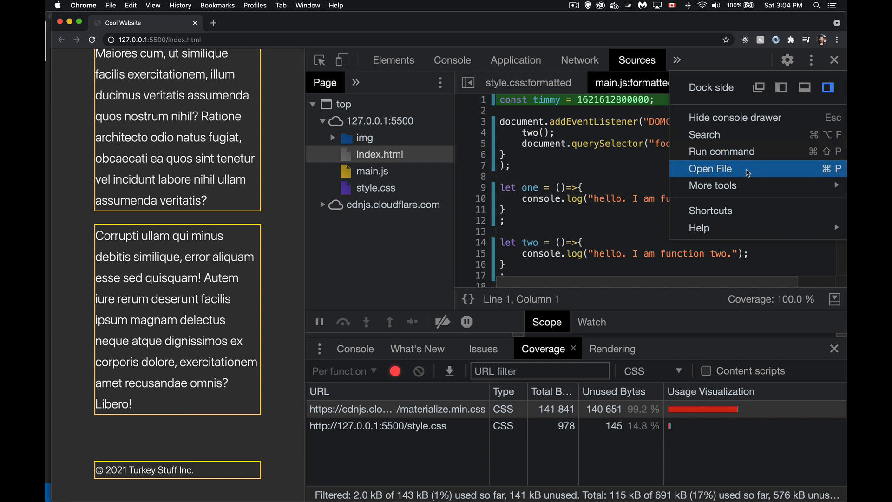
mouse_move(722, 151)
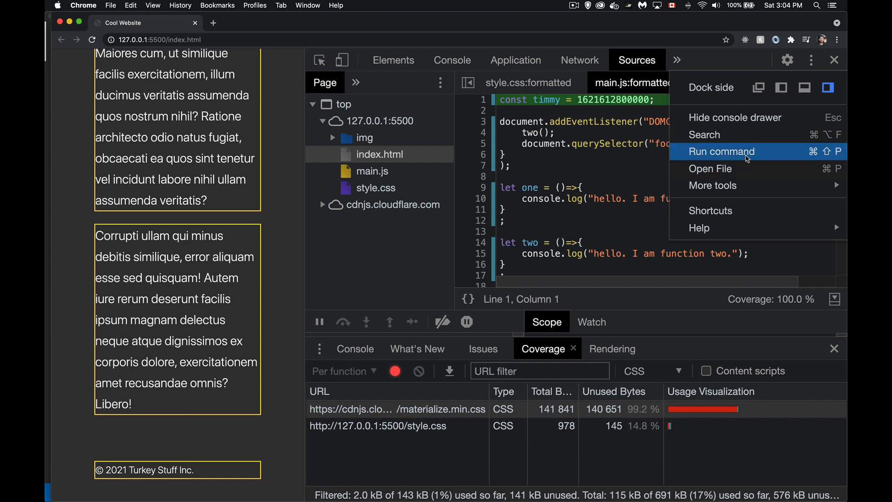
mouse_move(544, 357)
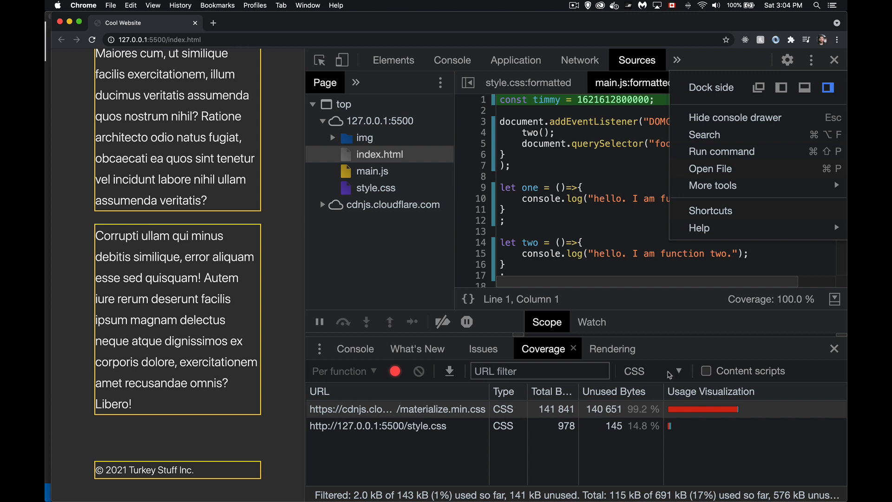
mouse_move(694, 429)
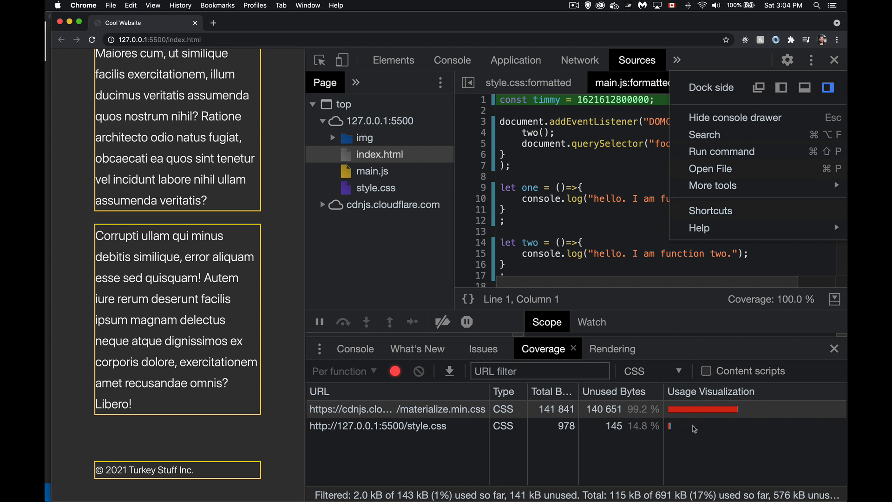
mouse_move(674, 425)
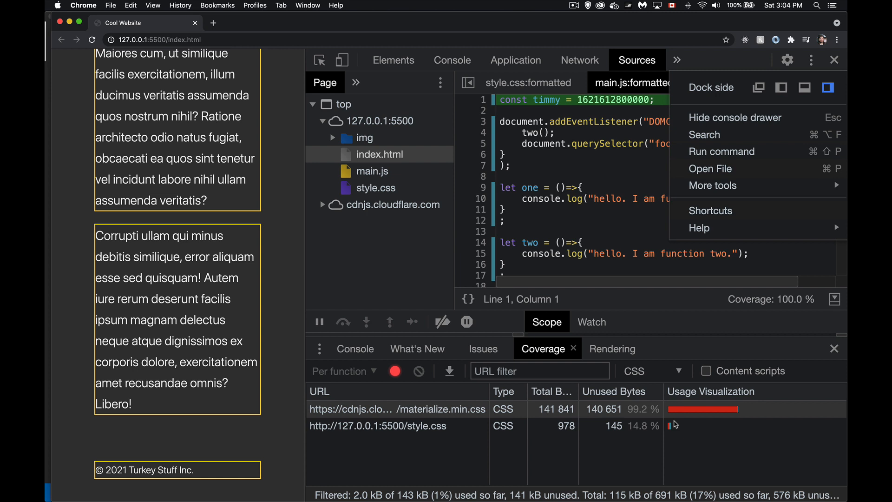
left_click(377, 426)
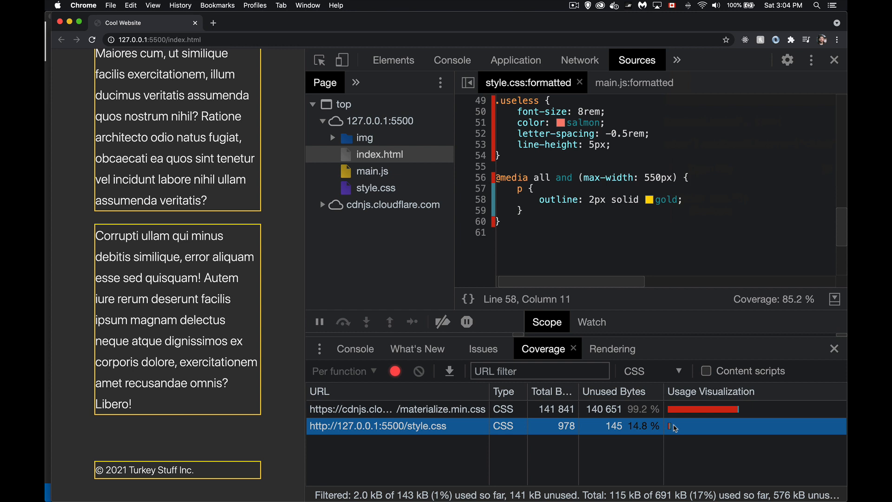
mouse_move(814, 60)
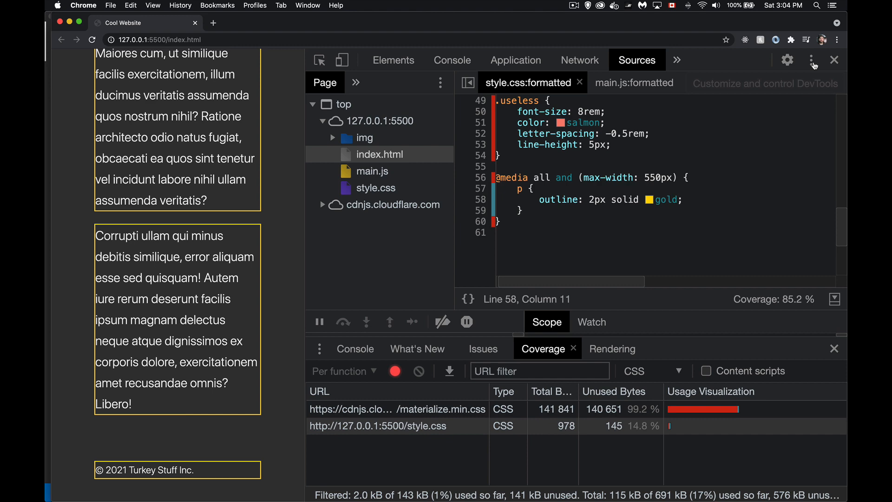
Choose Run command from the Customize menu to open the Command Menu
left_click(813, 60)
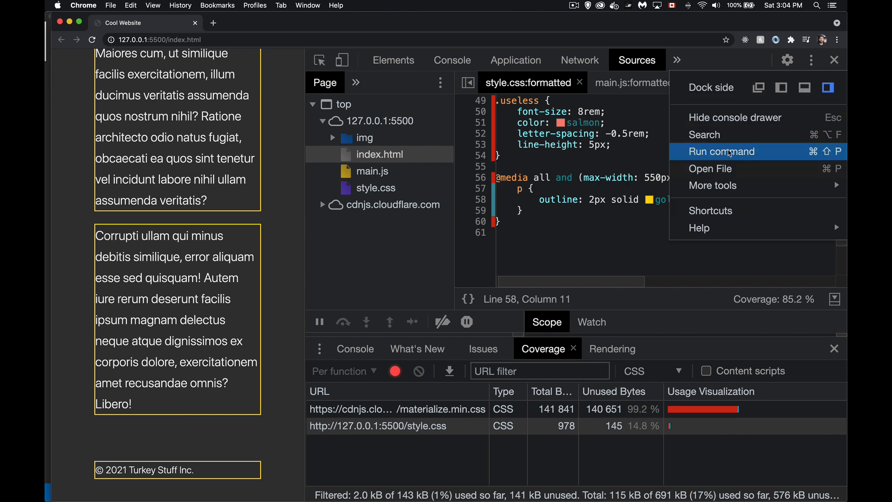
left_click(723, 151)
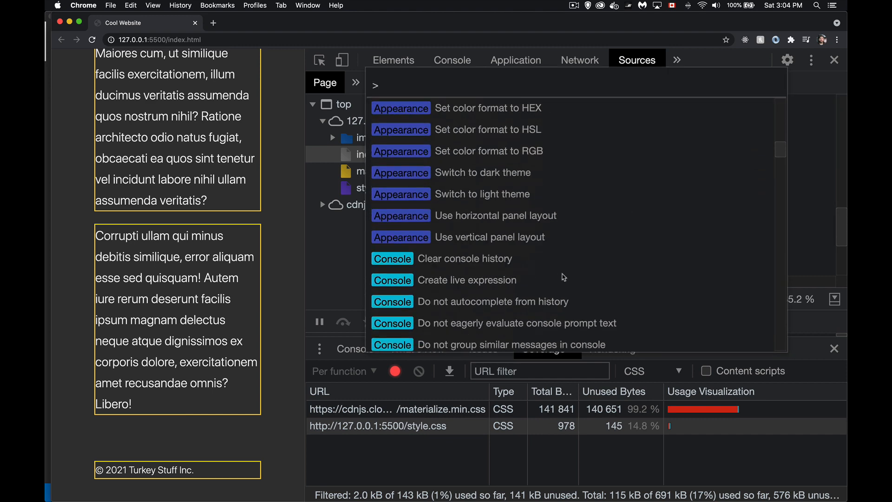